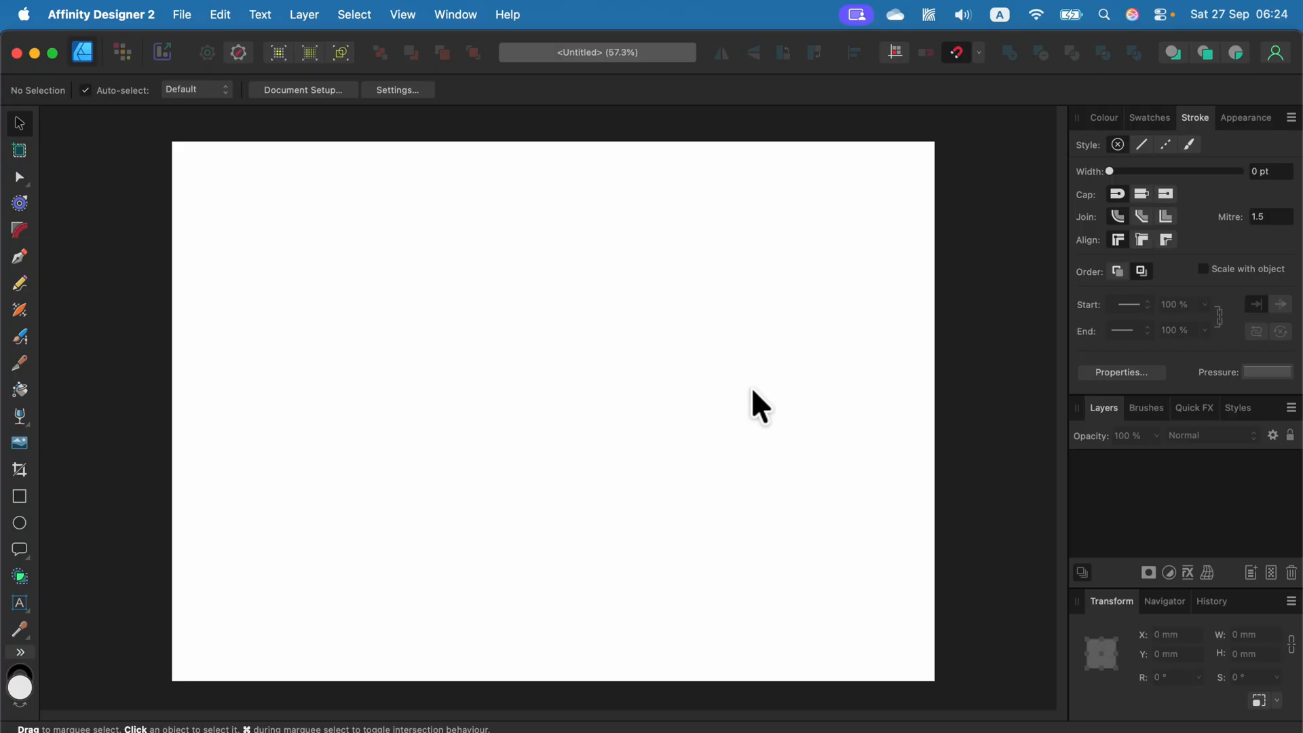
mouse_move(171, 299)
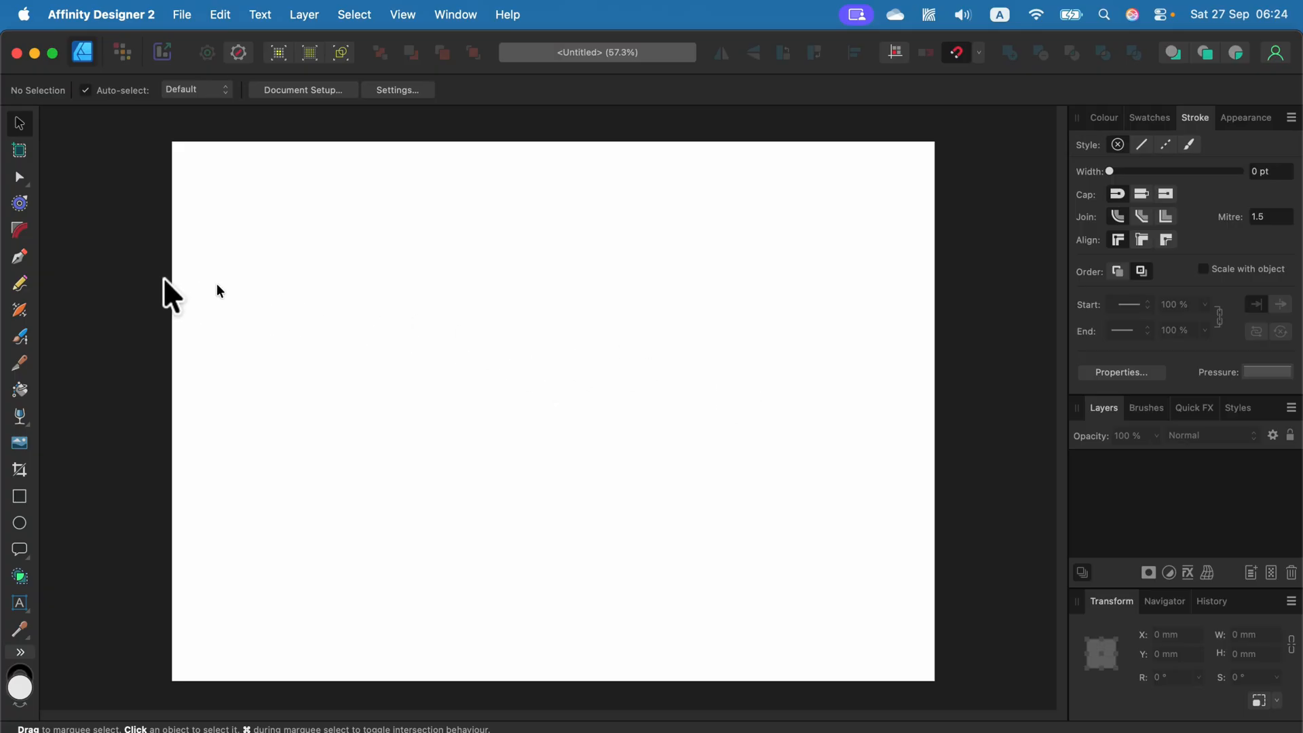
mouse_move(114, 294)
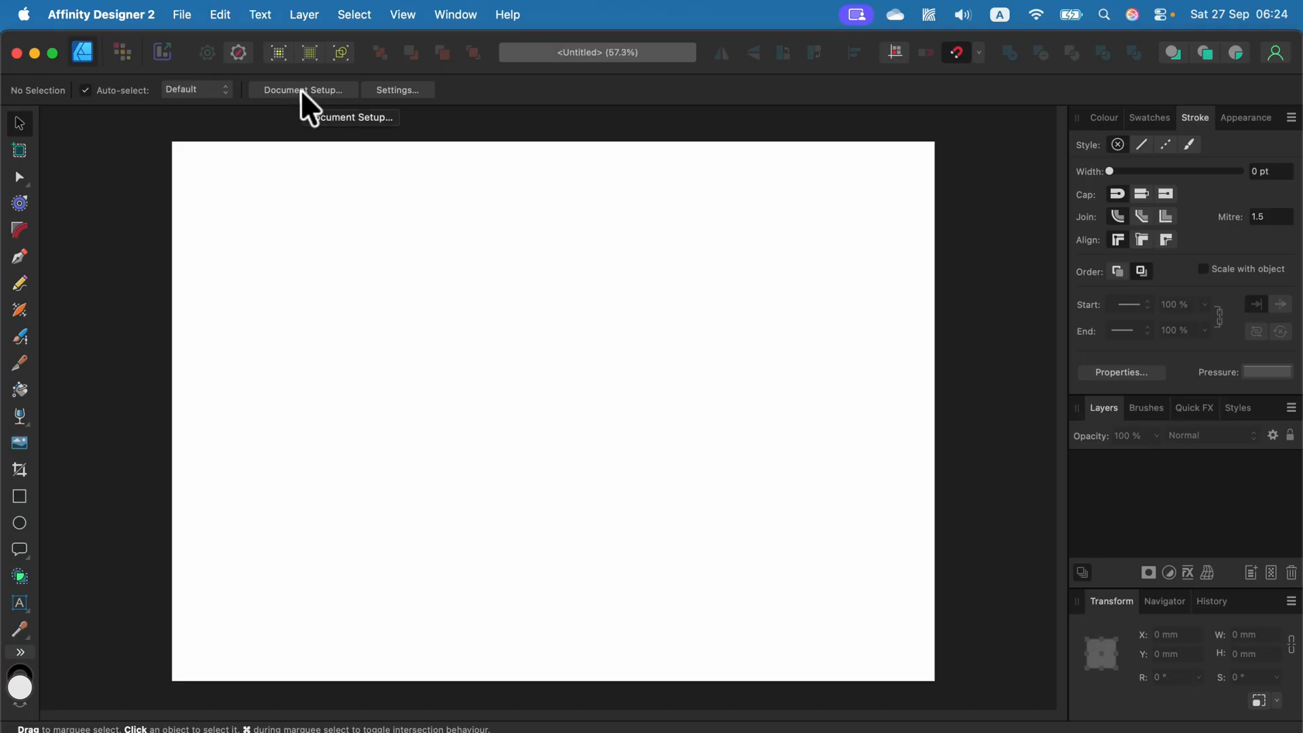
Step: Choose the A3 page preset in Document Setup, giving a 297 × 420 mm portrait page
left_click(302, 90)
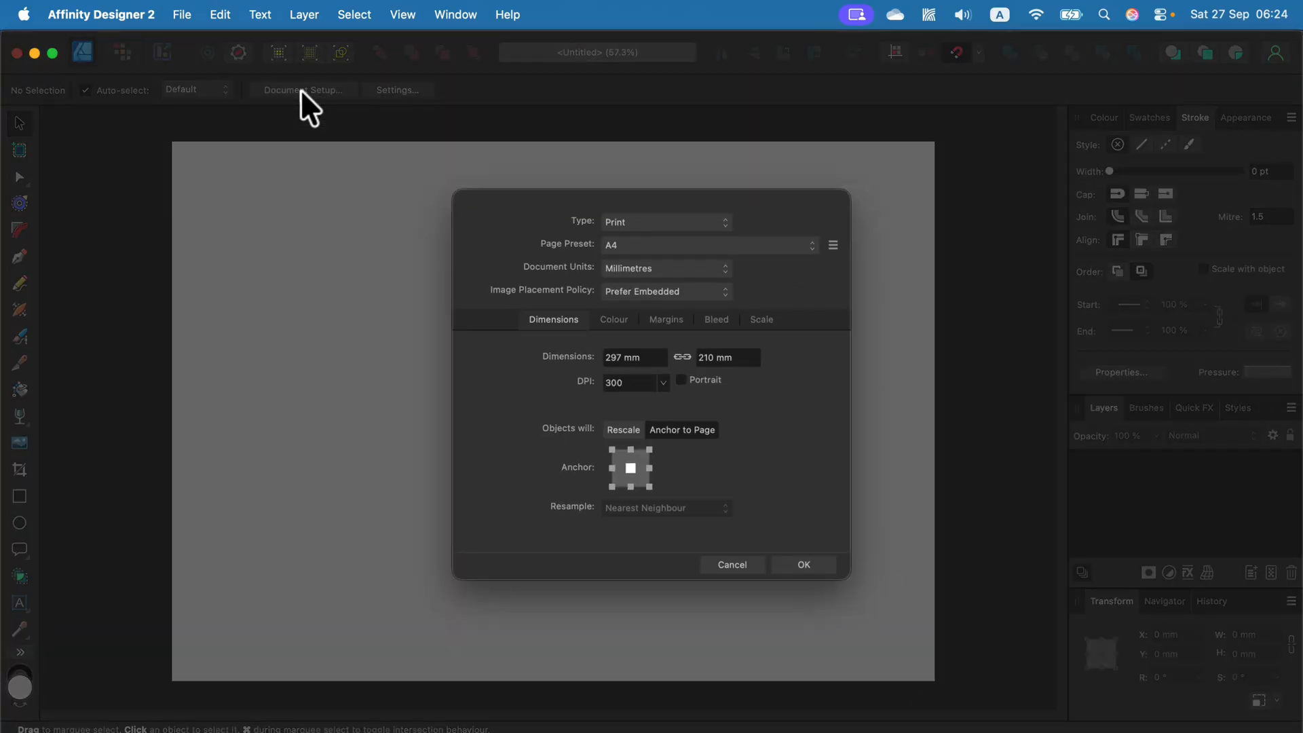
mouse_move(599, 261)
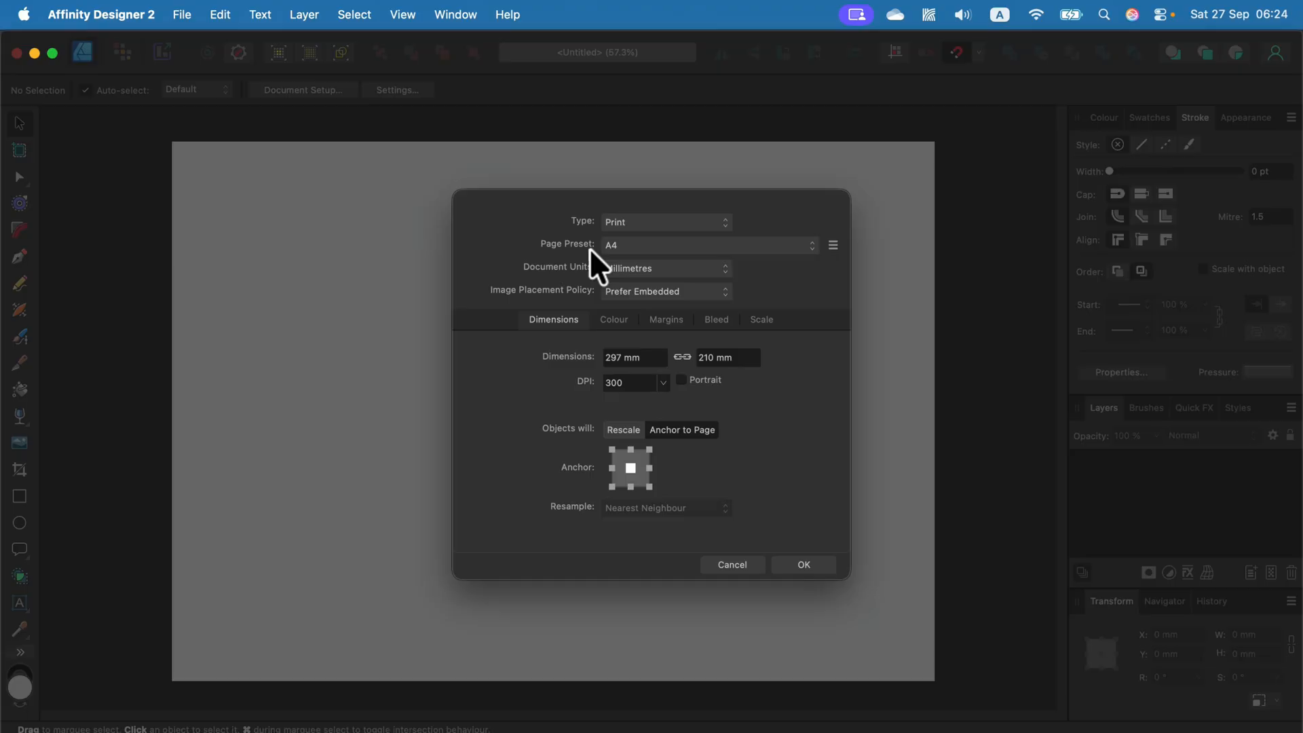
left_click(706, 244)
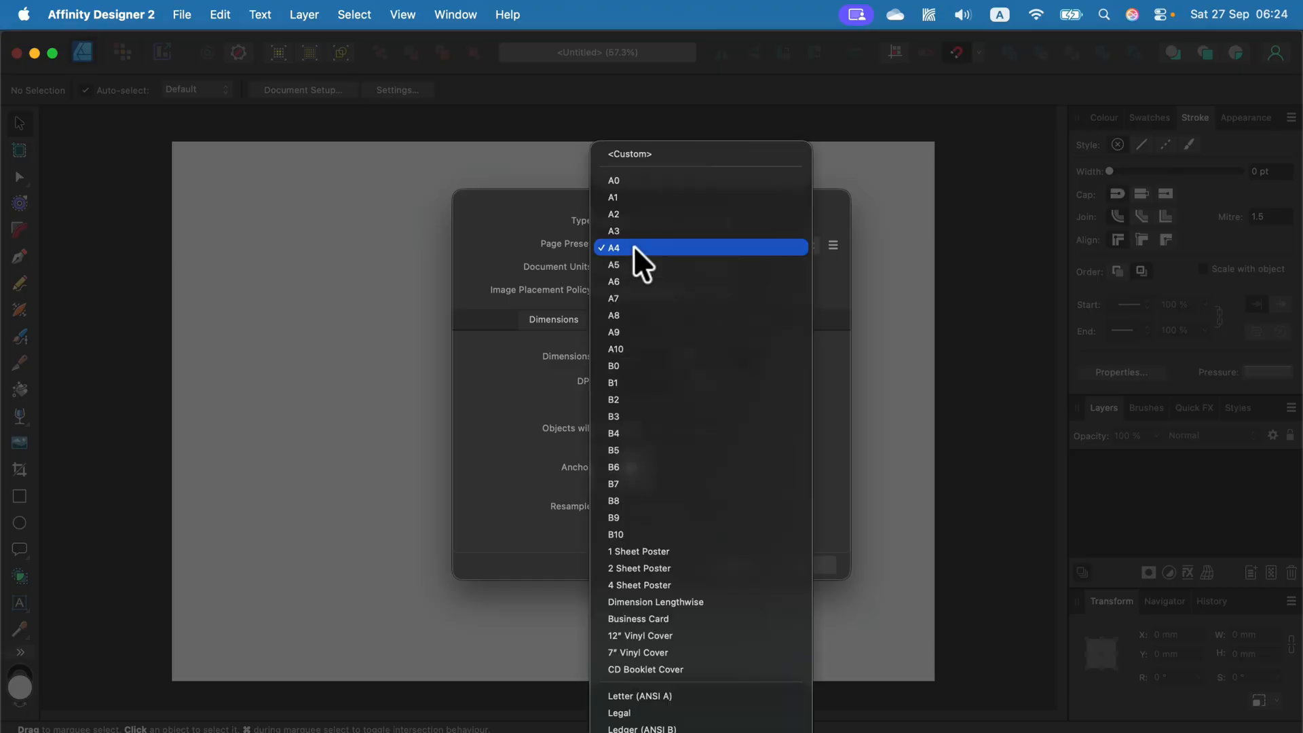
mouse_move(635, 274)
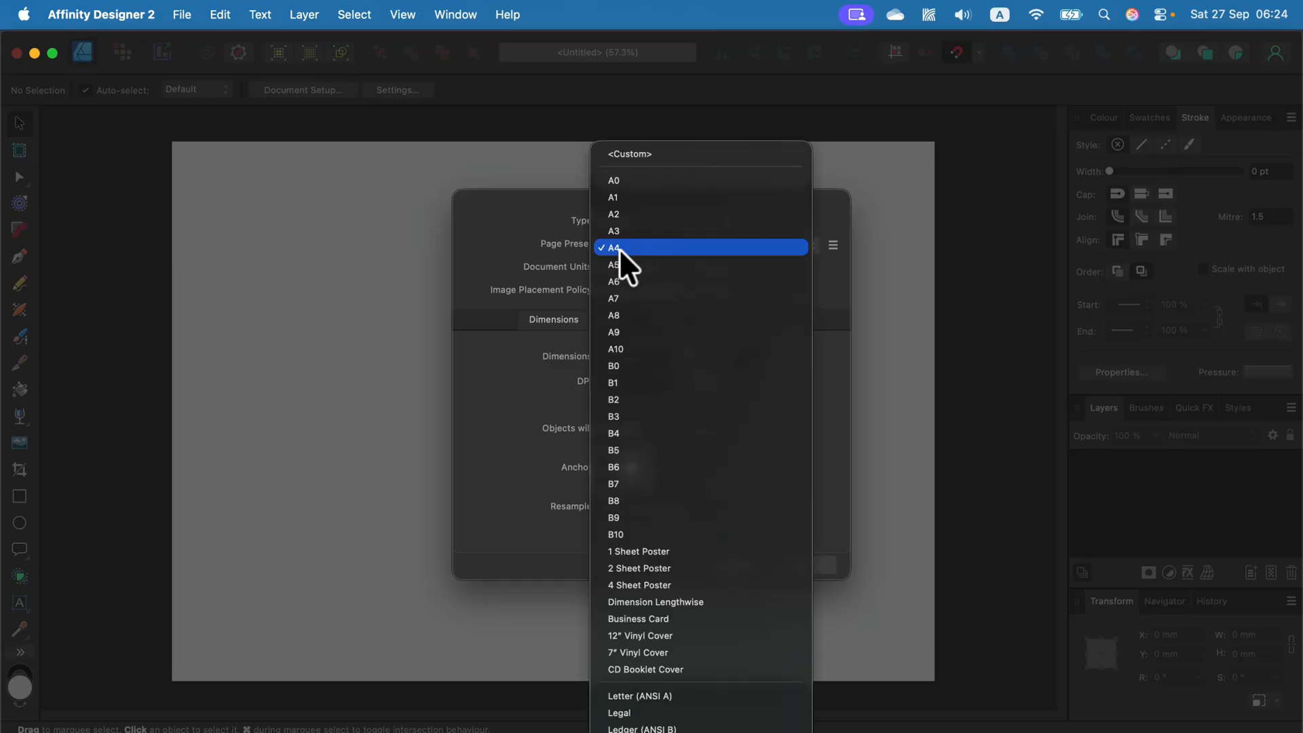
mouse_move(642, 231)
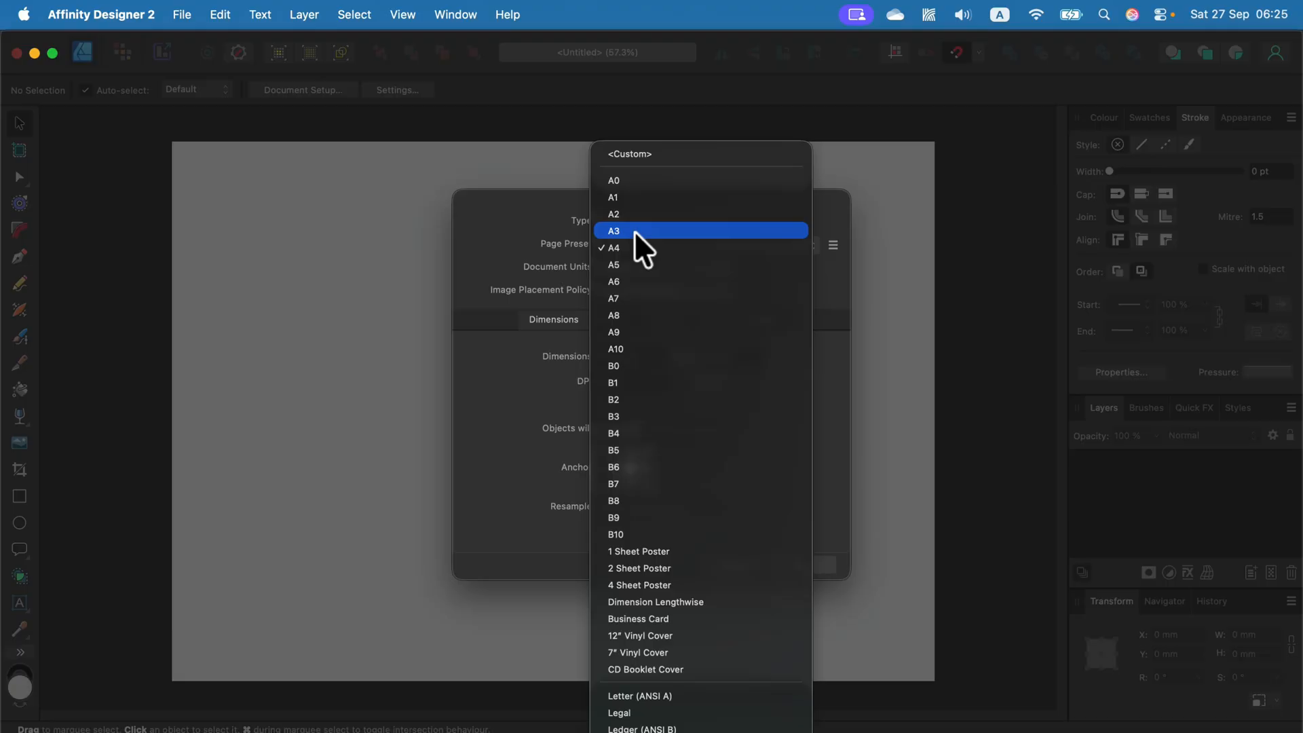
left_click(613, 230)
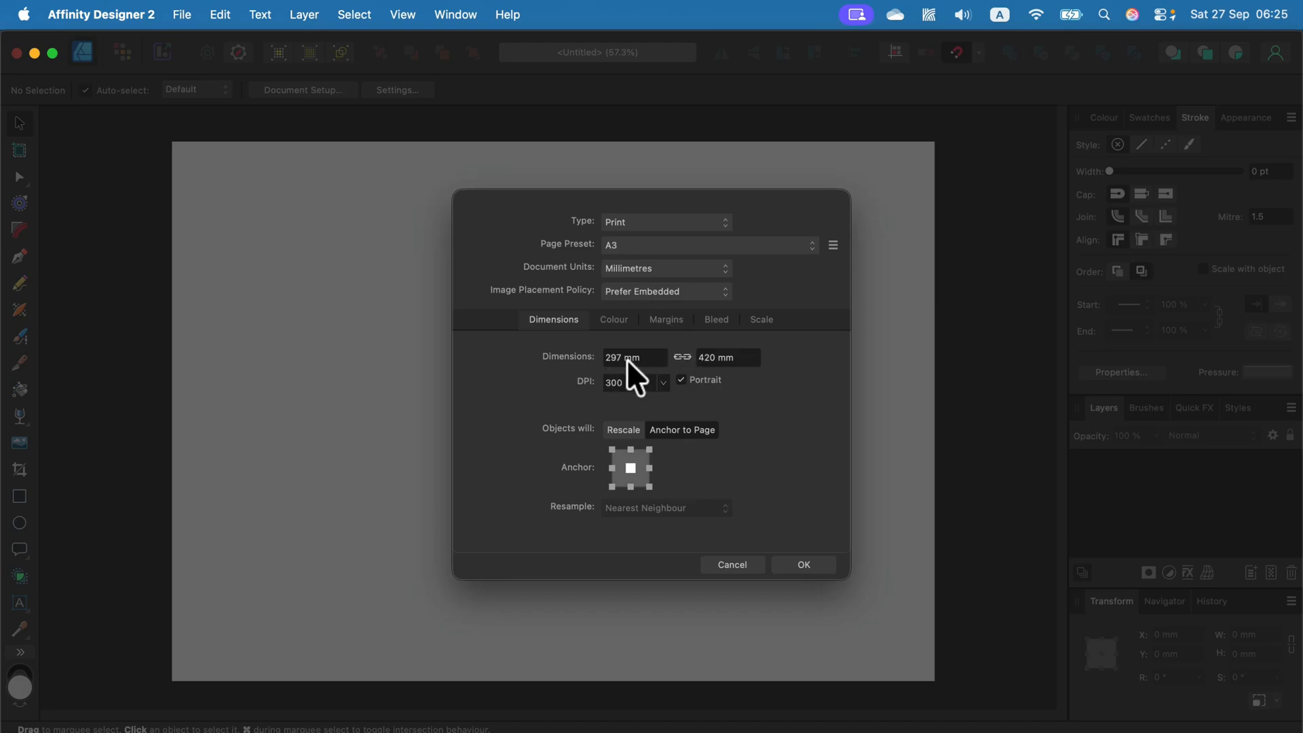
mouse_move(729, 406)
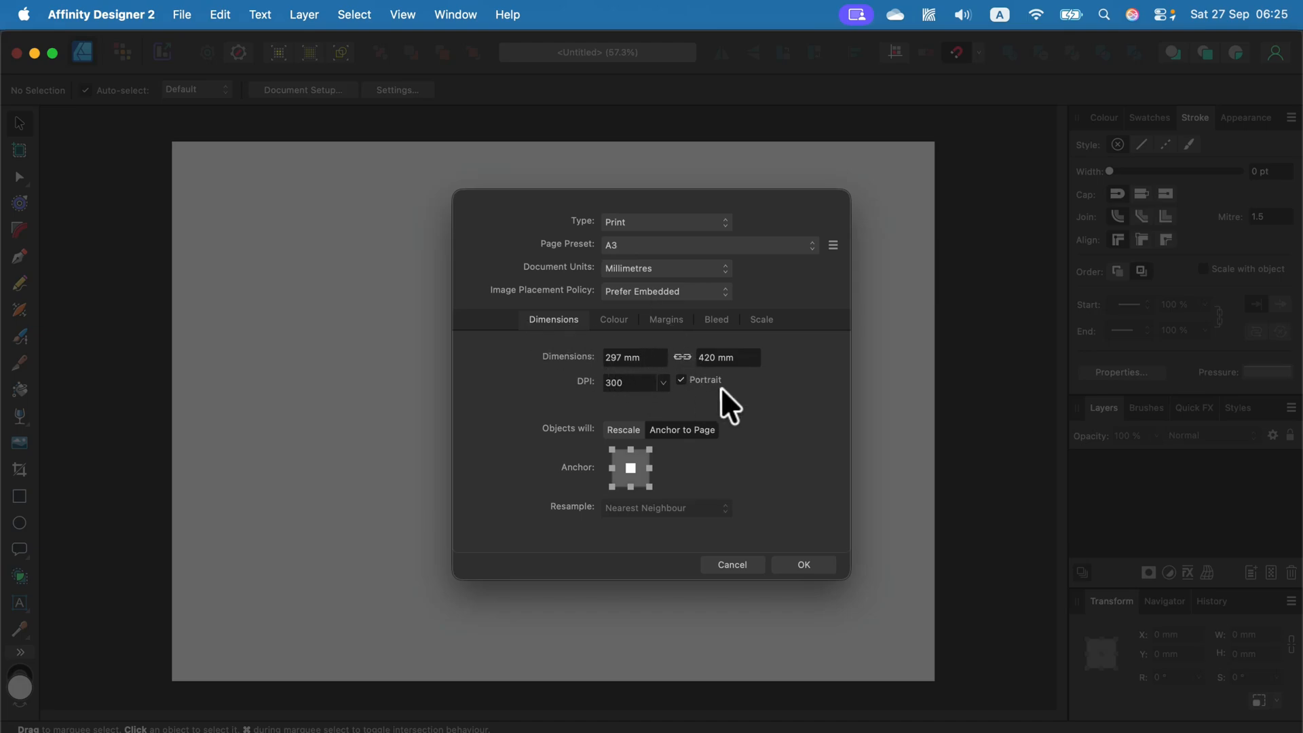
Step: Set the page height to 500 mm in portrait and confirm the 297 × 500 mm size
left_click(680, 380)
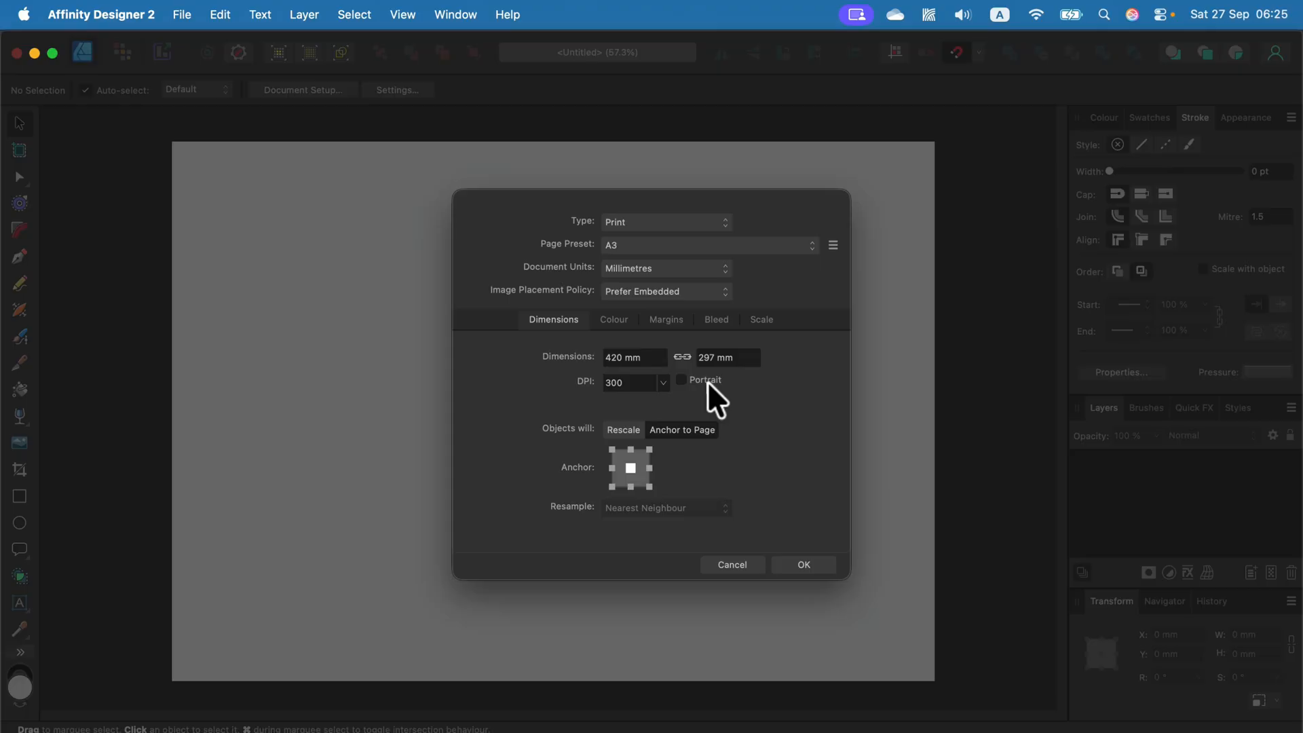
left_click(680, 380)
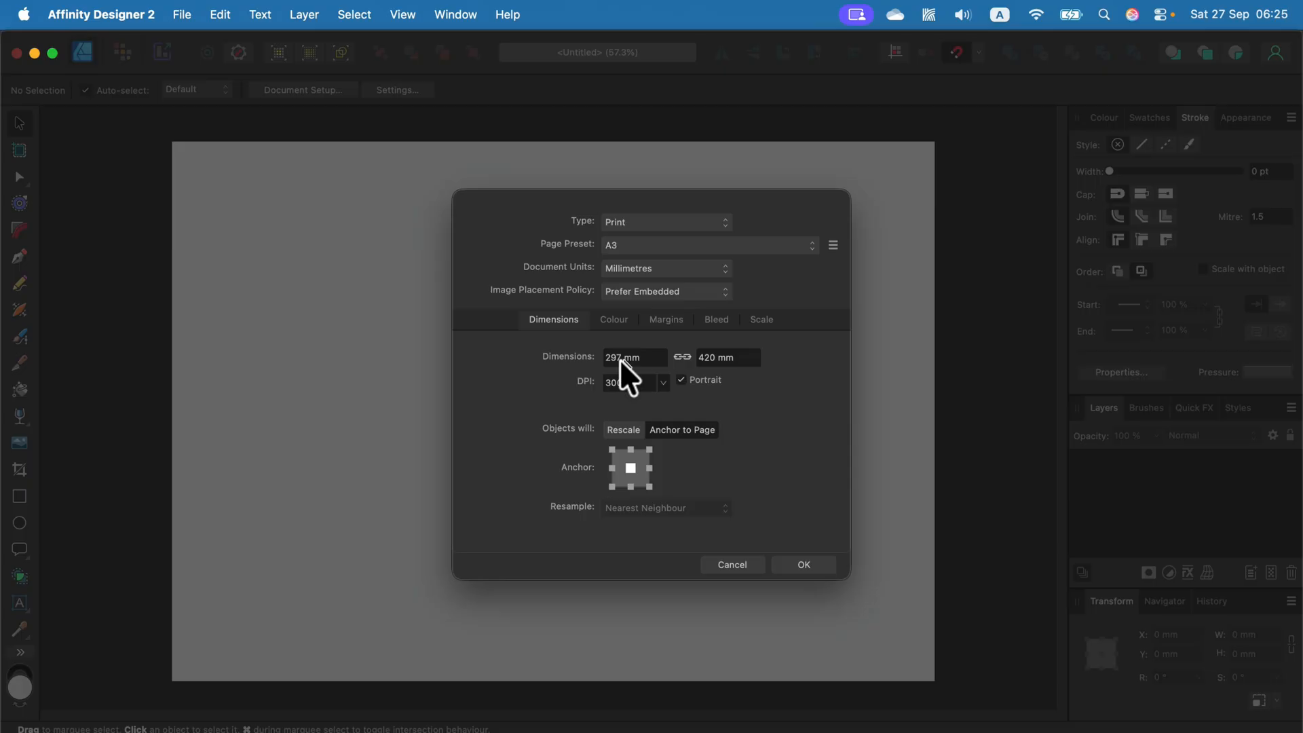
mouse_move(696, 375)
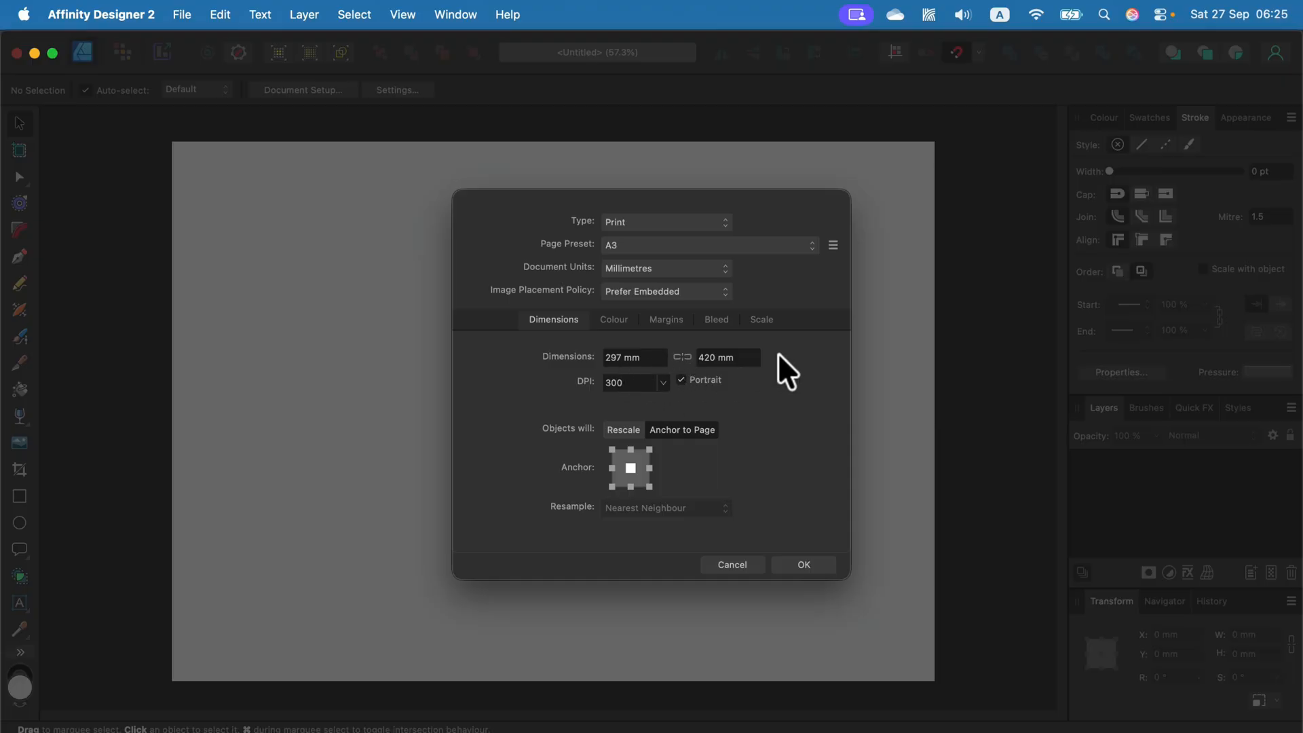
left_click(725, 357)
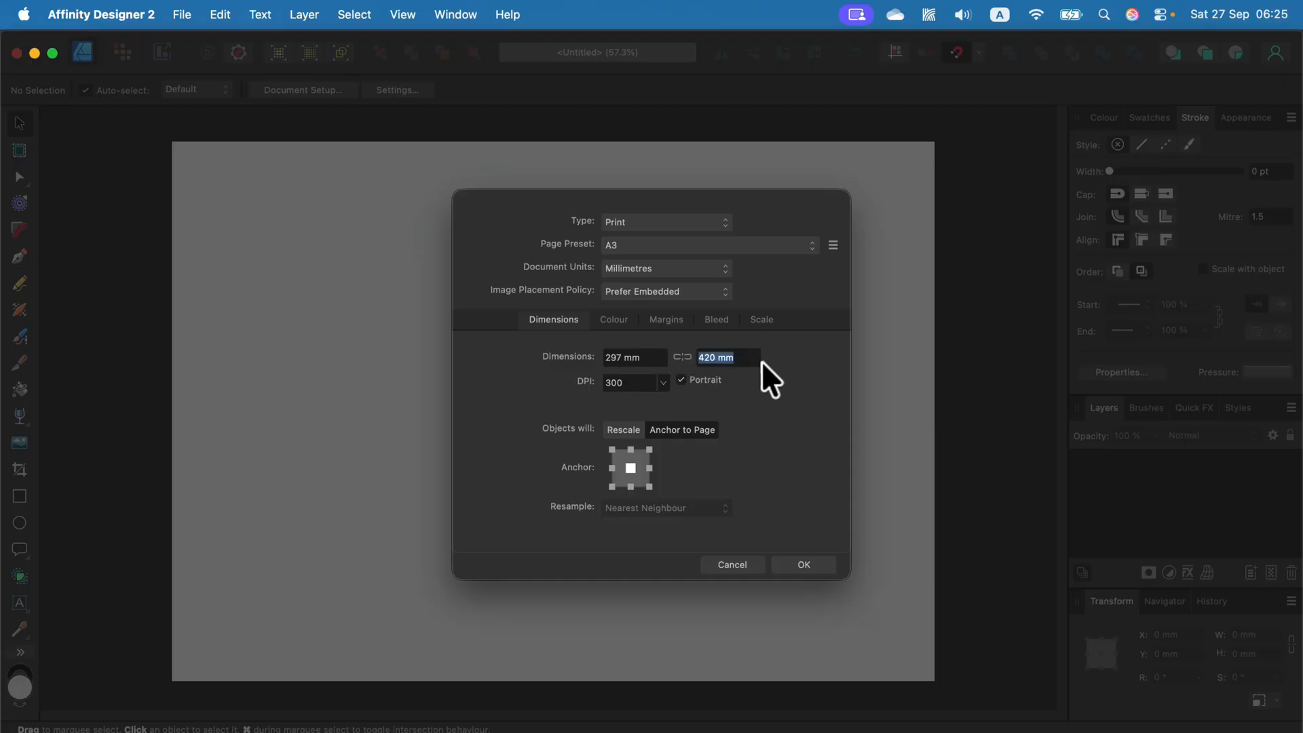
type("500")
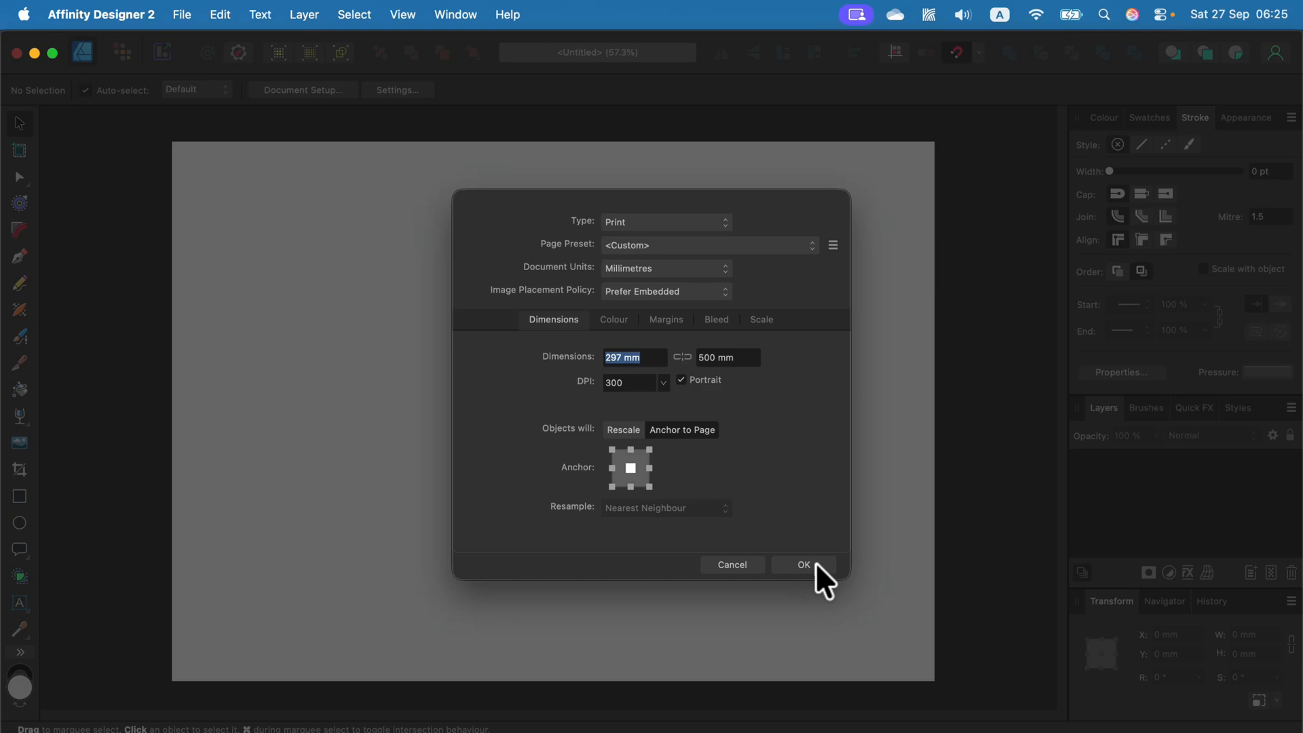
left_click(802, 564)
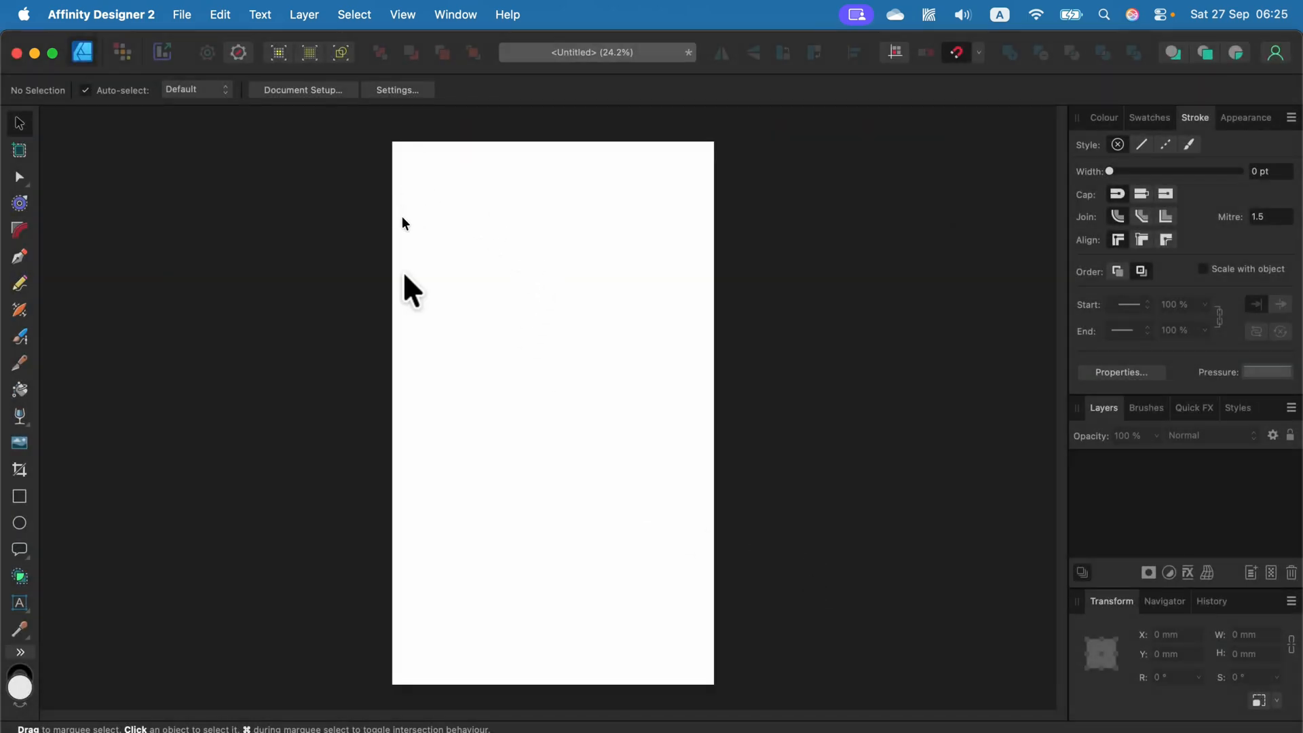
mouse_move(709, 190)
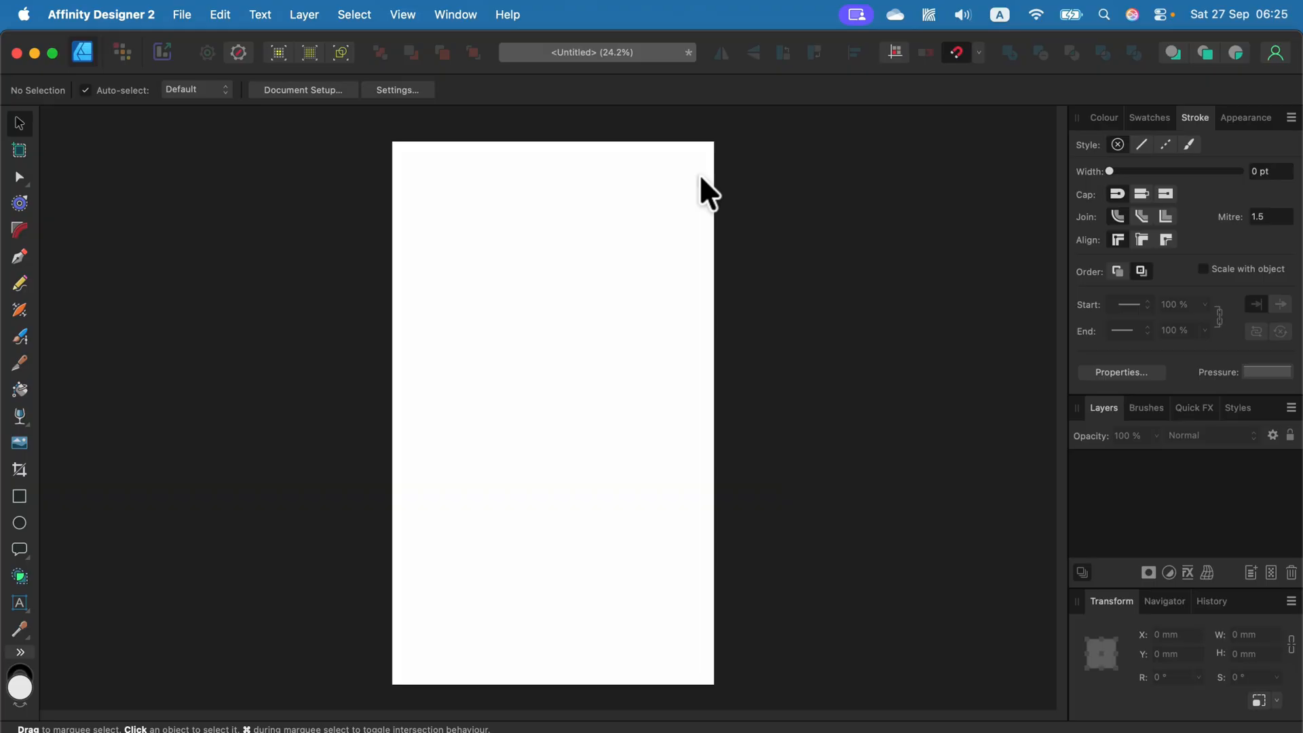
mouse_move(817, 199)
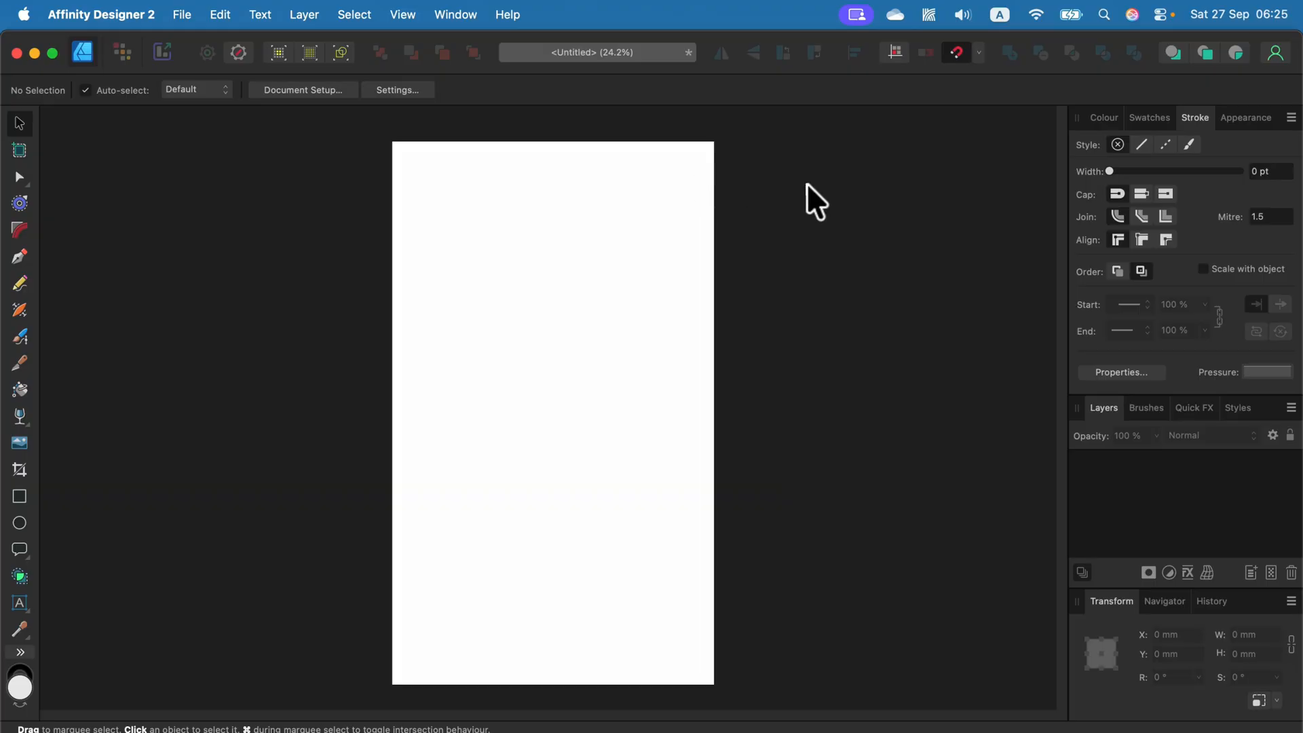
left_click(19, 151)
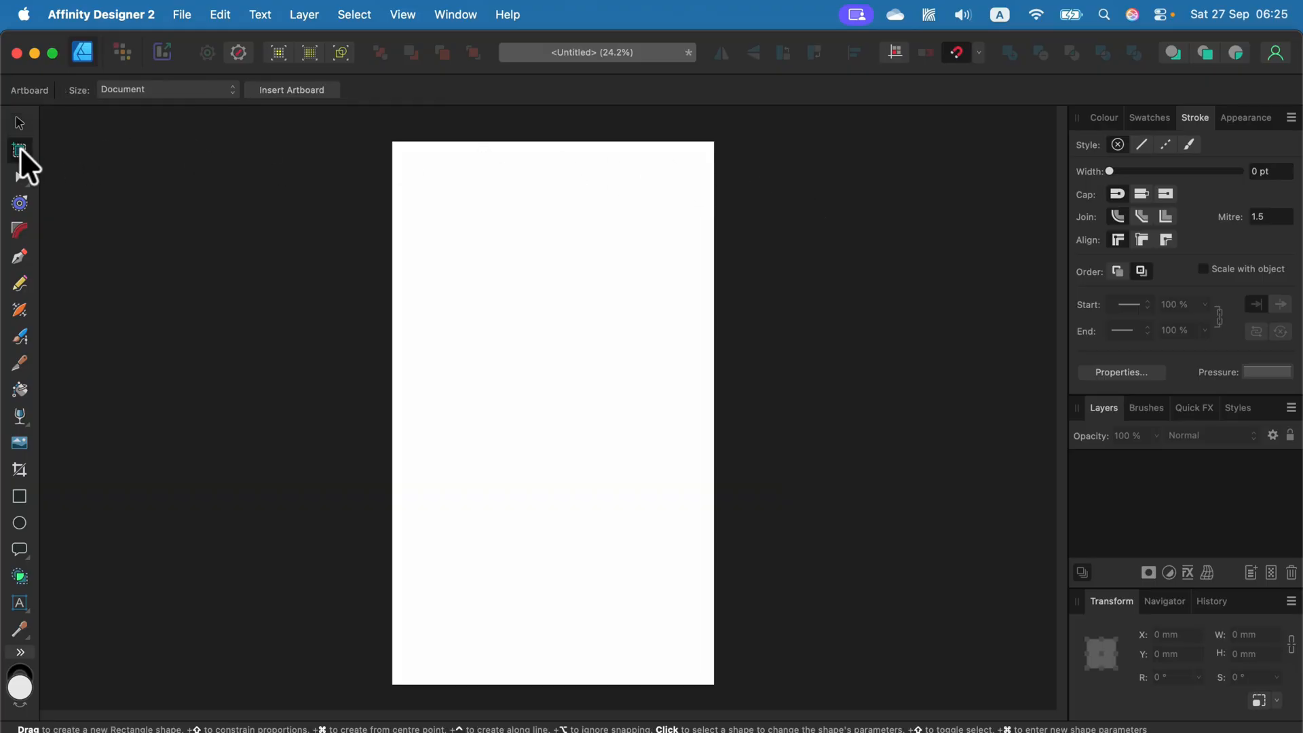
left_click(292, 90)
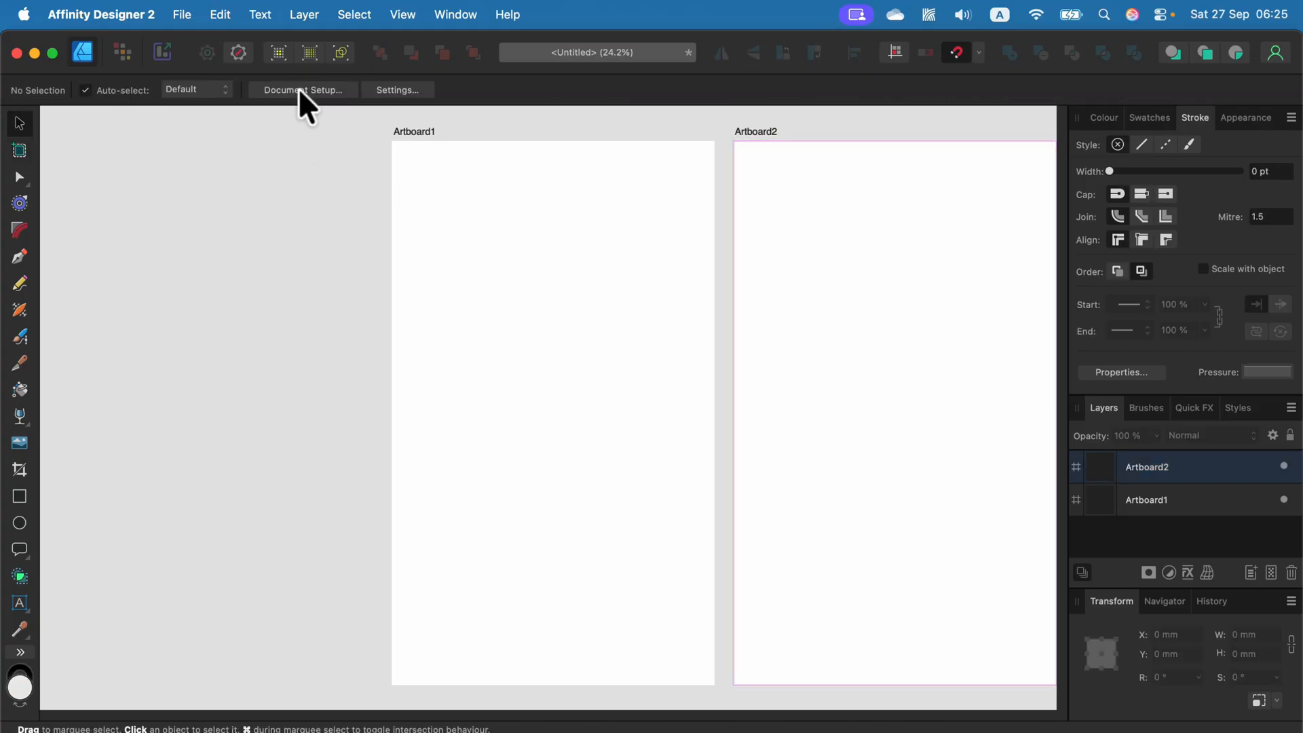
Step: Review the document dimensions in Document Setup and close it unchanged
left_click(304, 90)
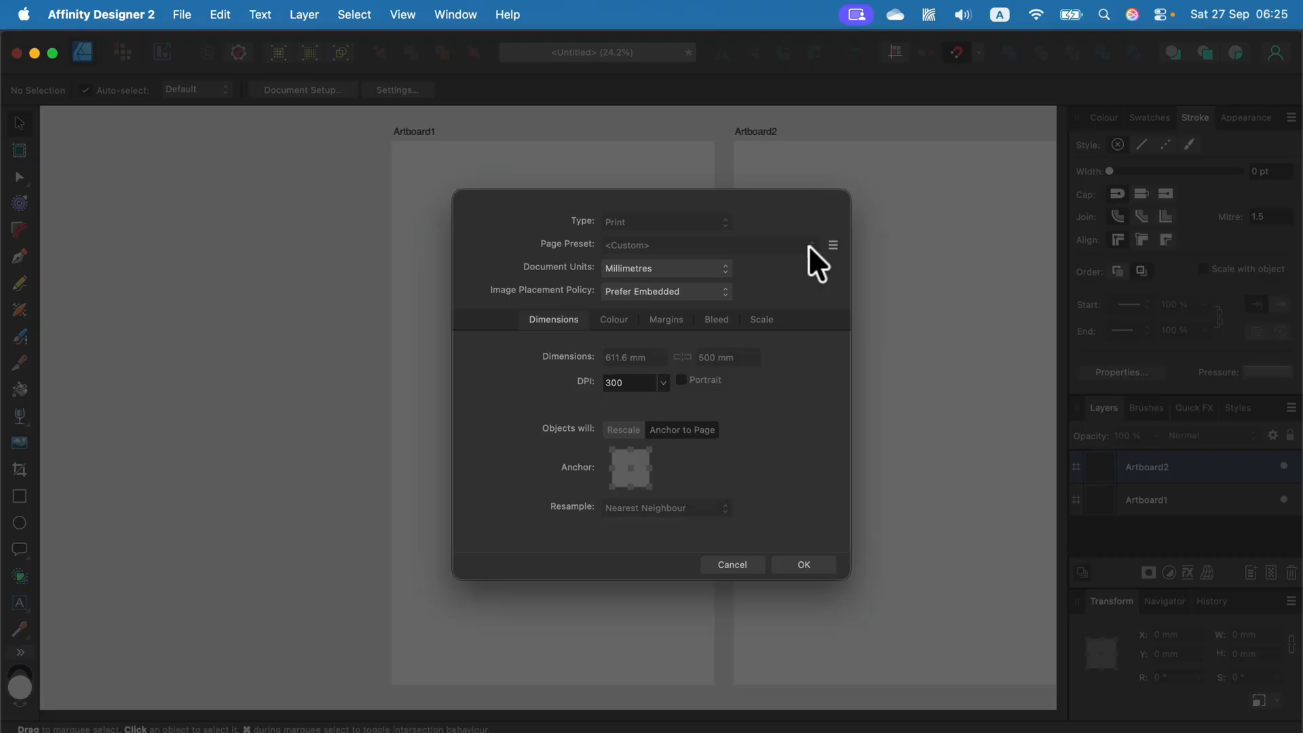
left_click(802, 564)
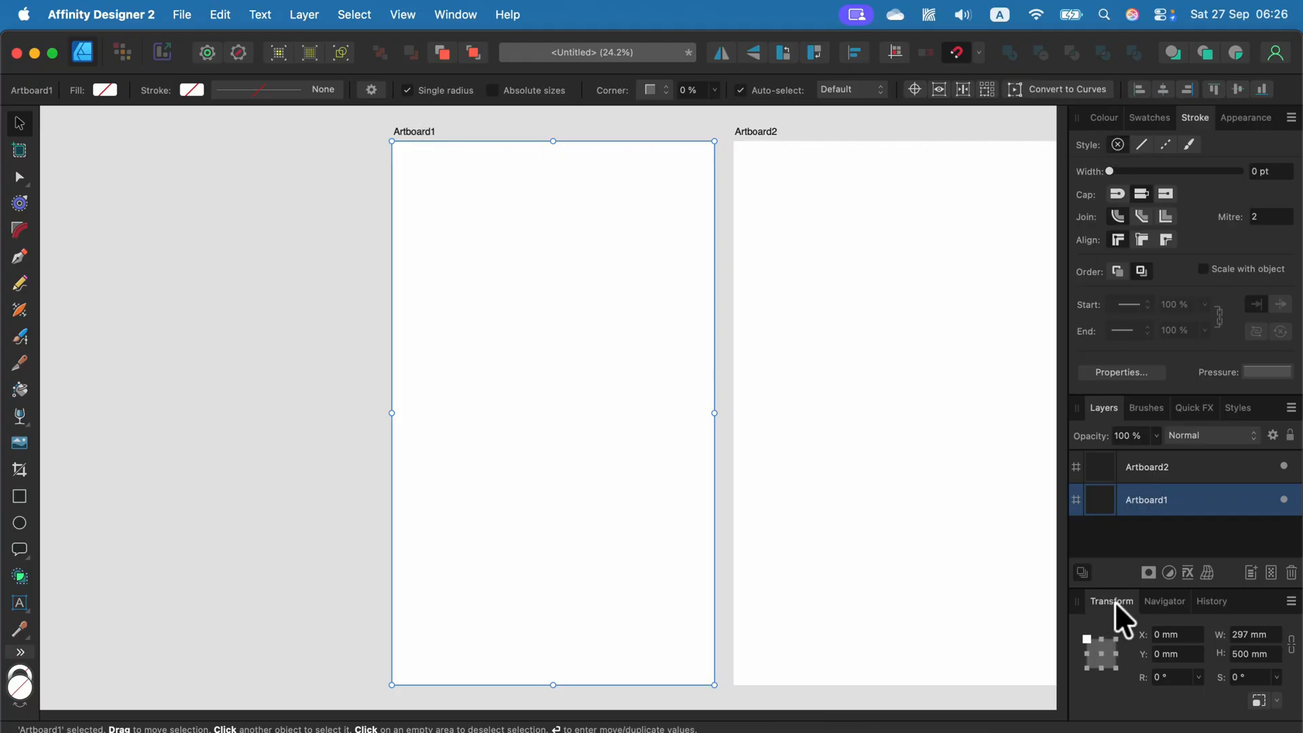
mouse_move(594, 204)
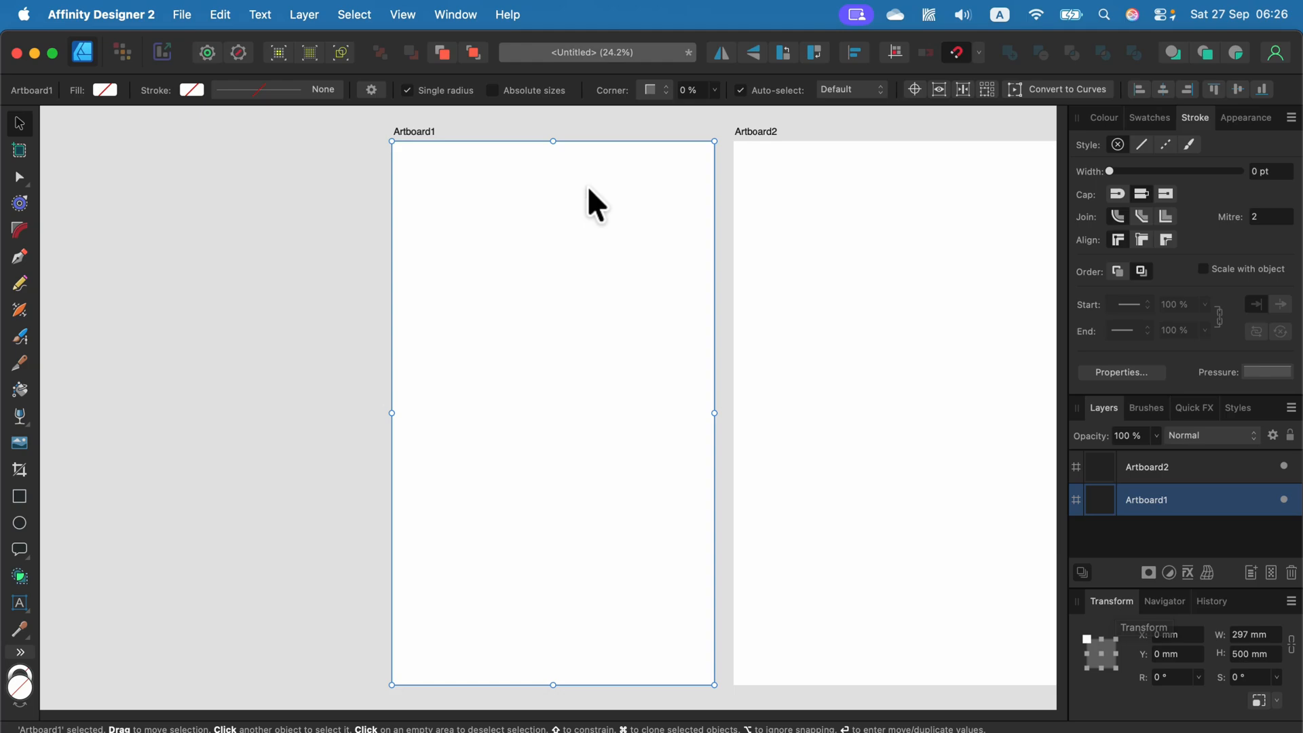
left_click(453, 13)
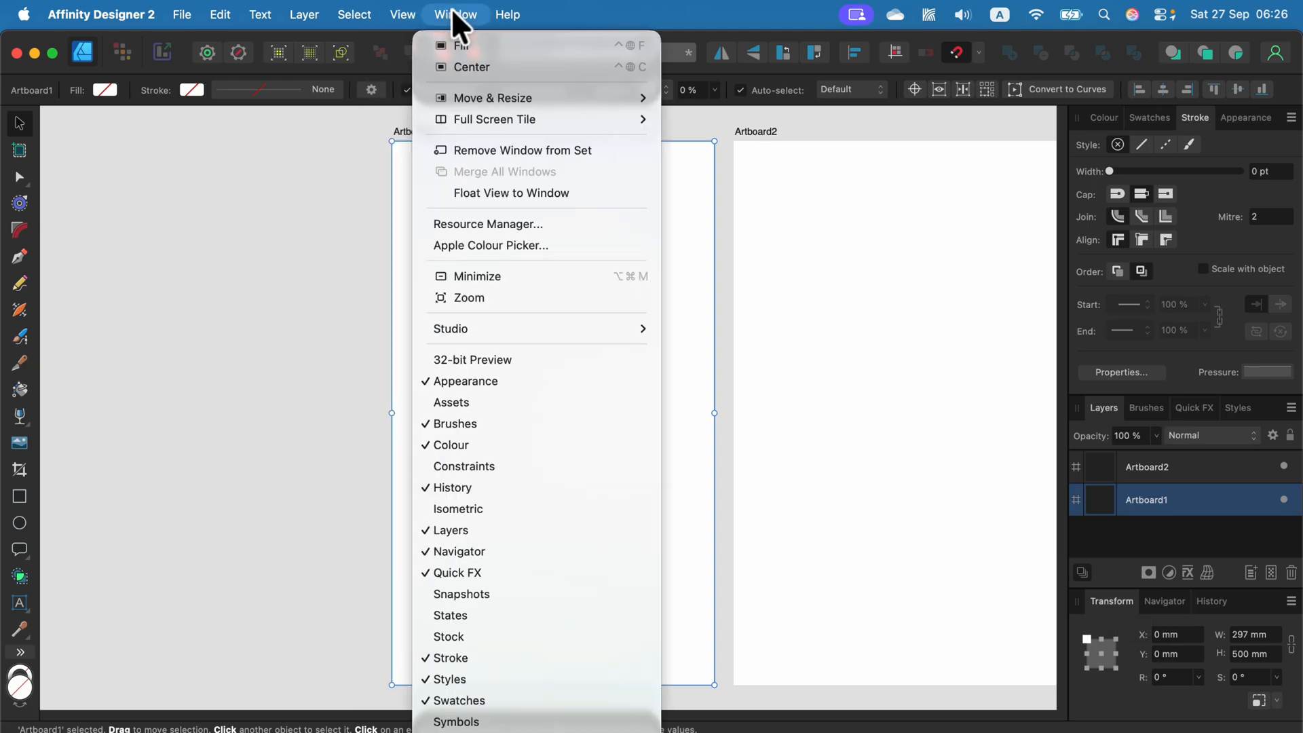
mouse_move(532, 636)
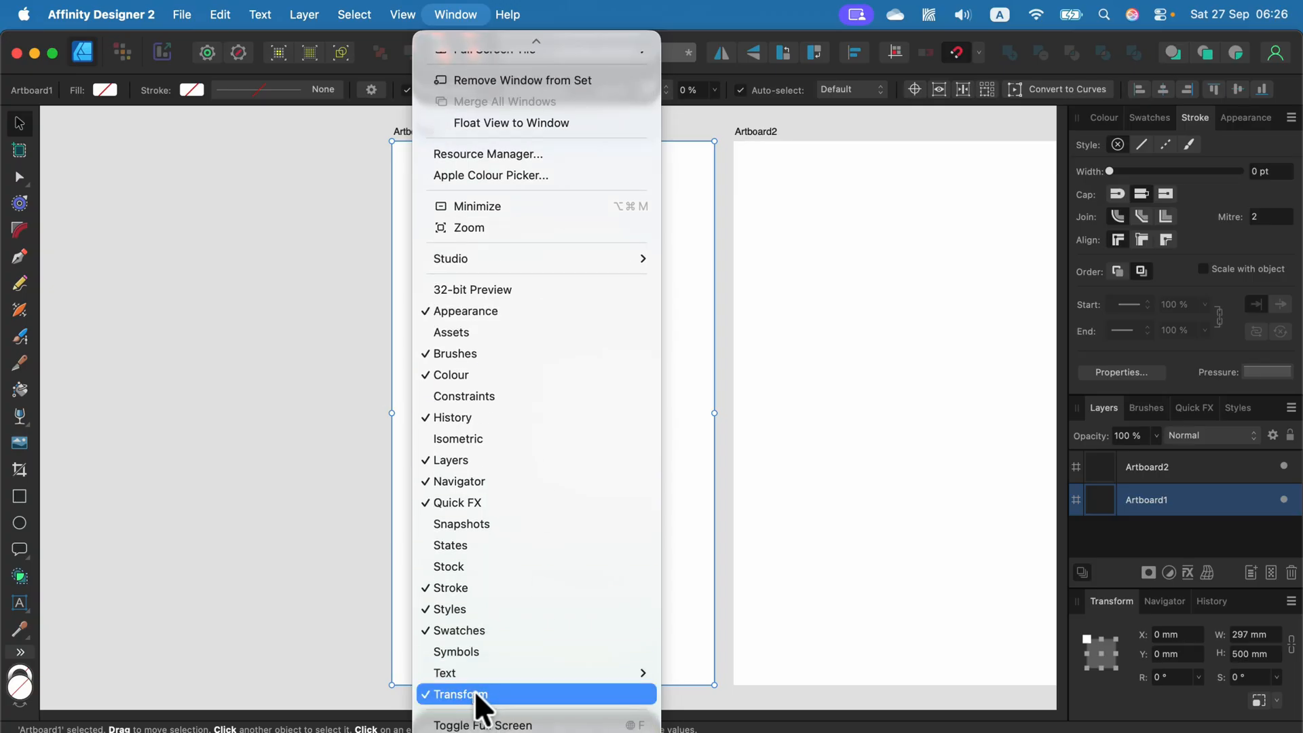
left_click(462, 694)
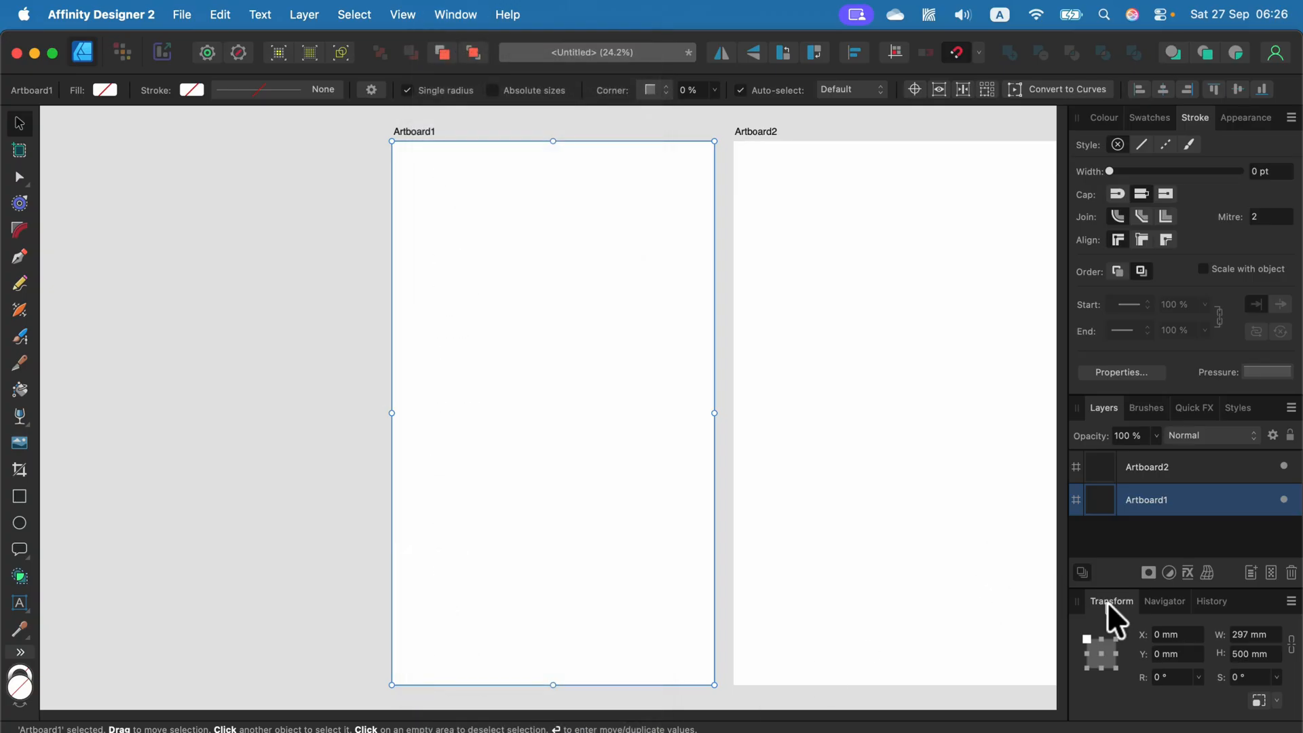
mouse_move(408, 145)
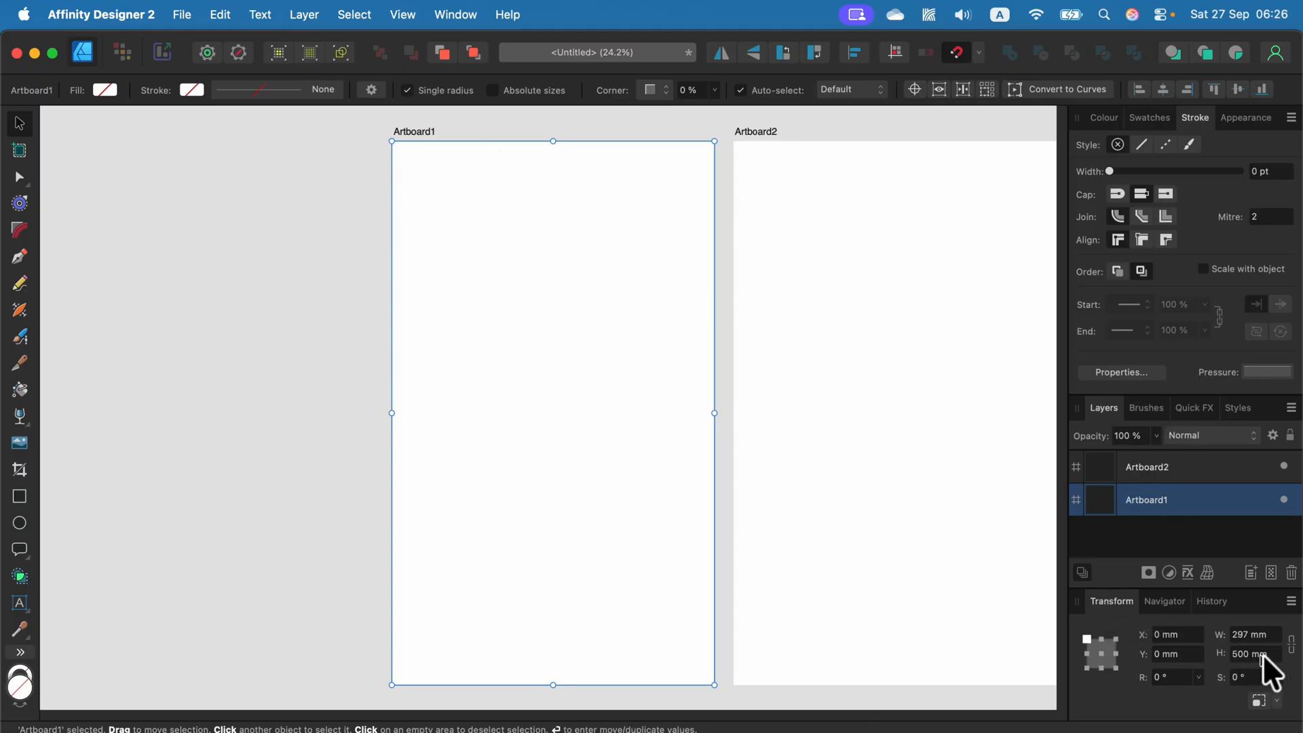
Step: Set Artboard1's height to 300 mm in the Transform panel, making it 297 × 300 mm
left_click(1249, 652)
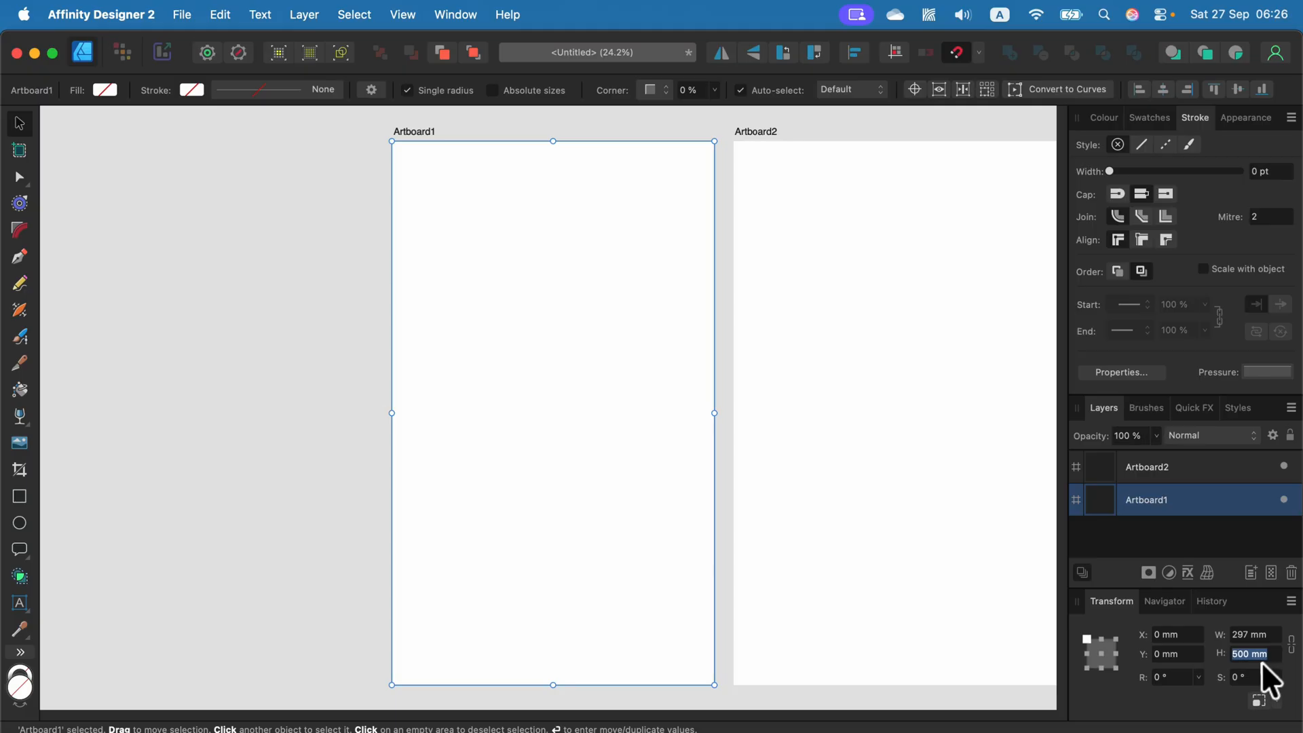
type("300")
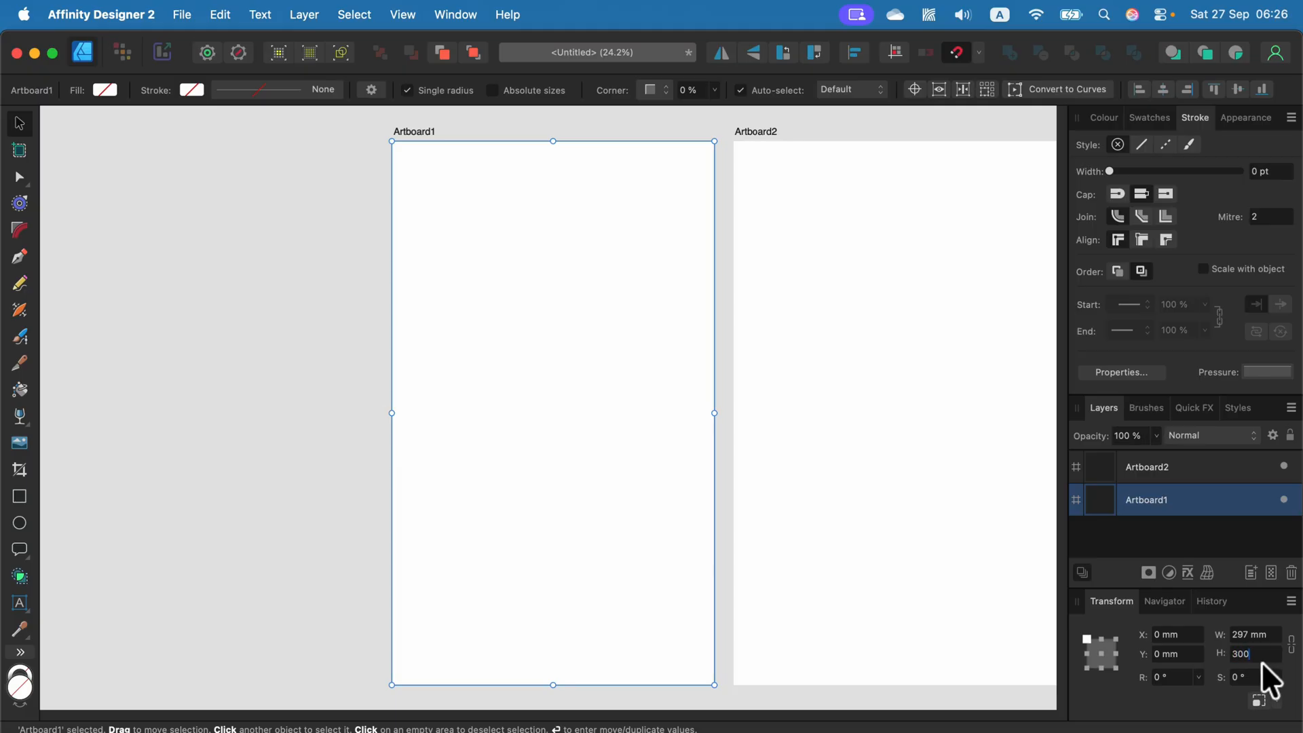
left_click(482, 249)
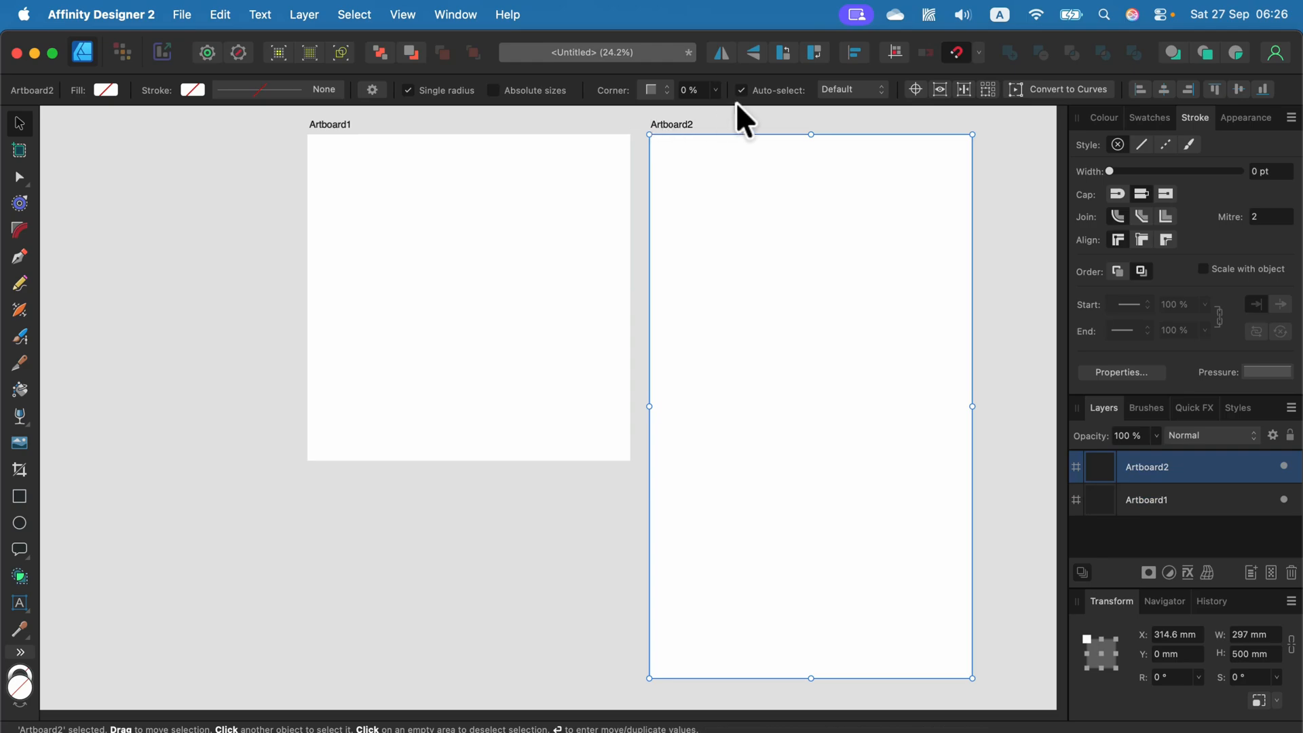
Step: Check the overall 611.6 × 500 mm document size, then reselect Artboard1 reading 297 × 300 mm
left_click(1022, 166)
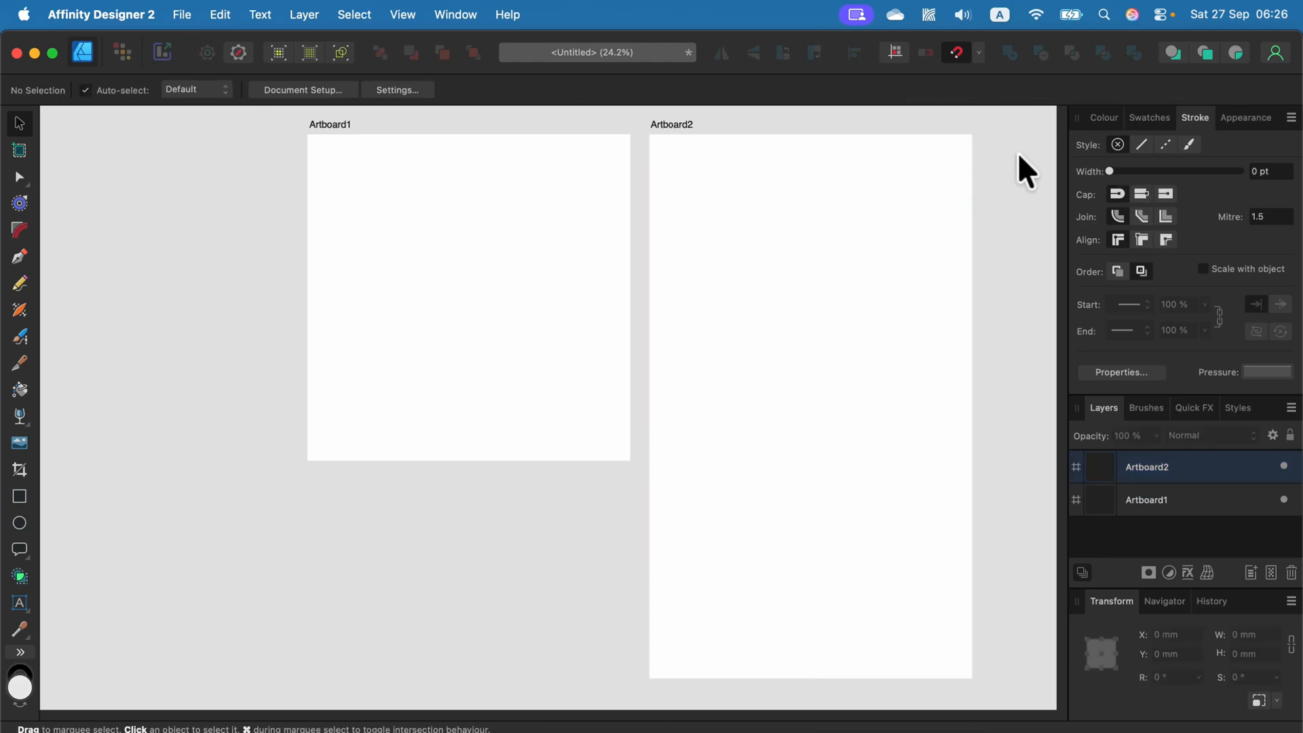
mouse_move(240, 287)
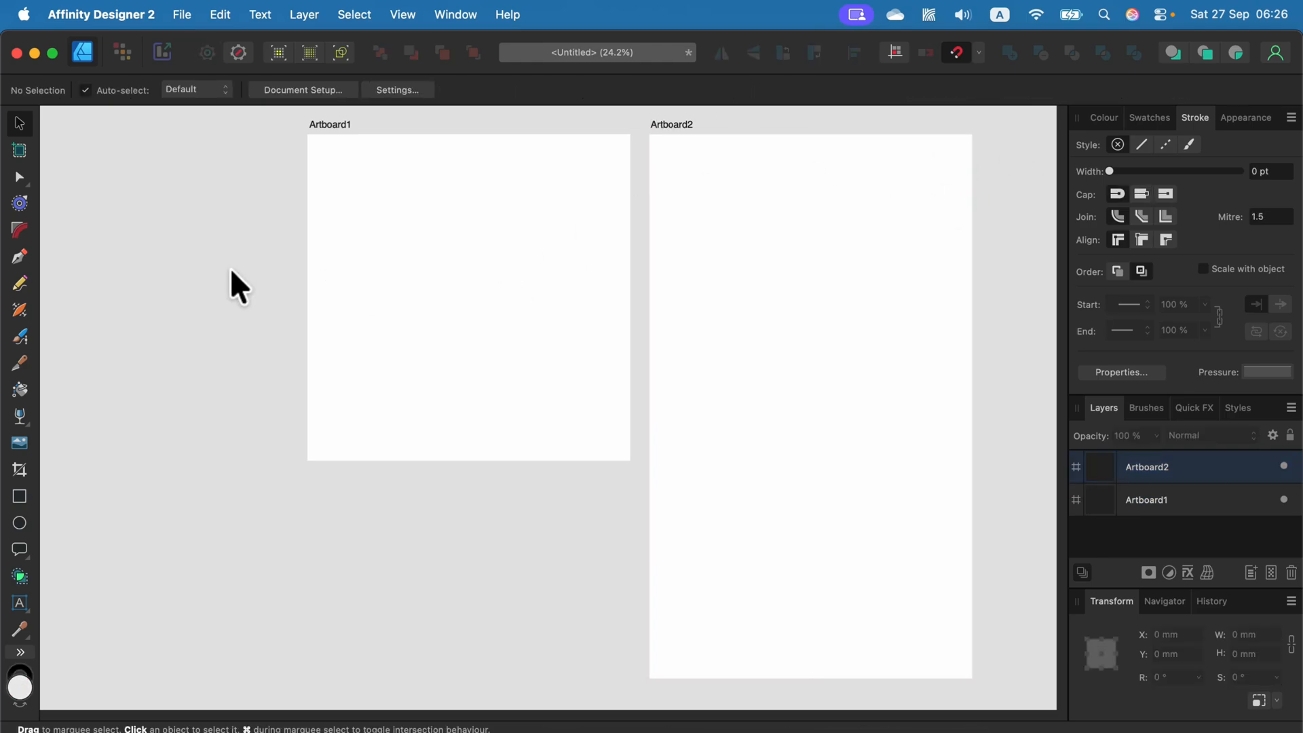
mouse_move(243, 235)
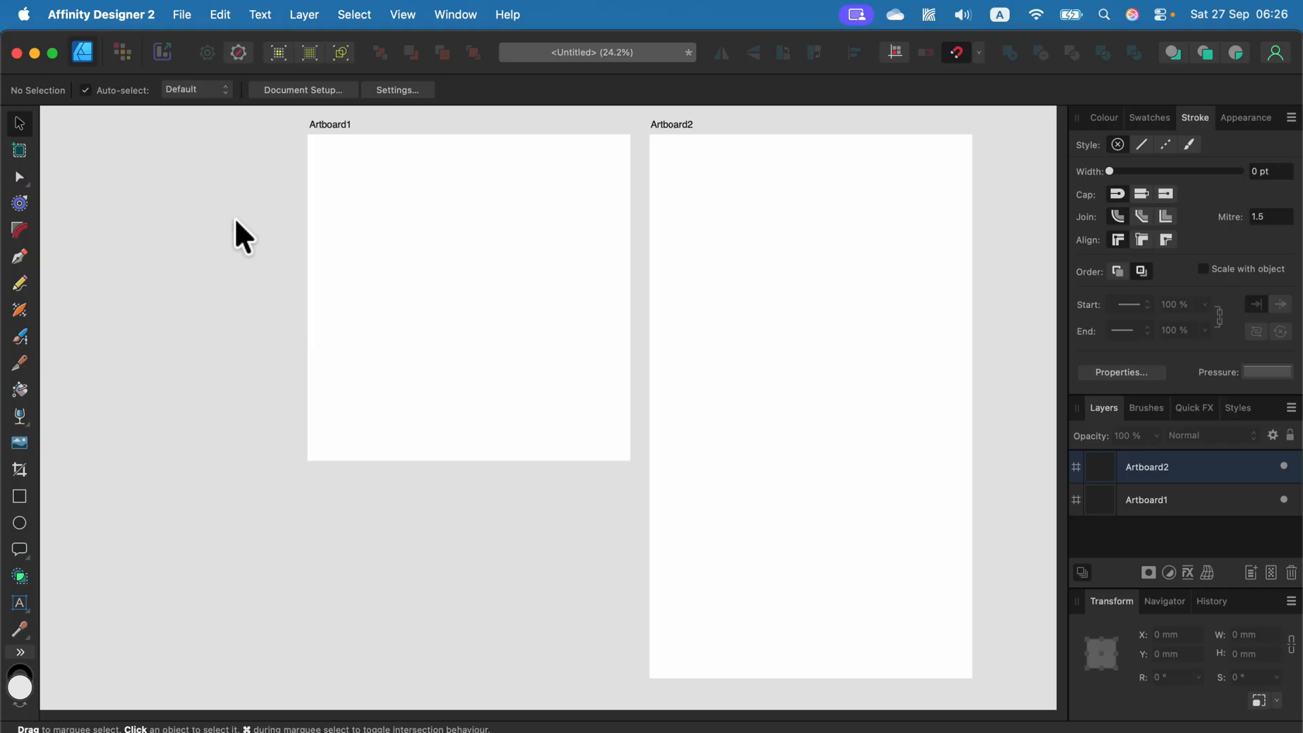
mouse_move(249, 212)
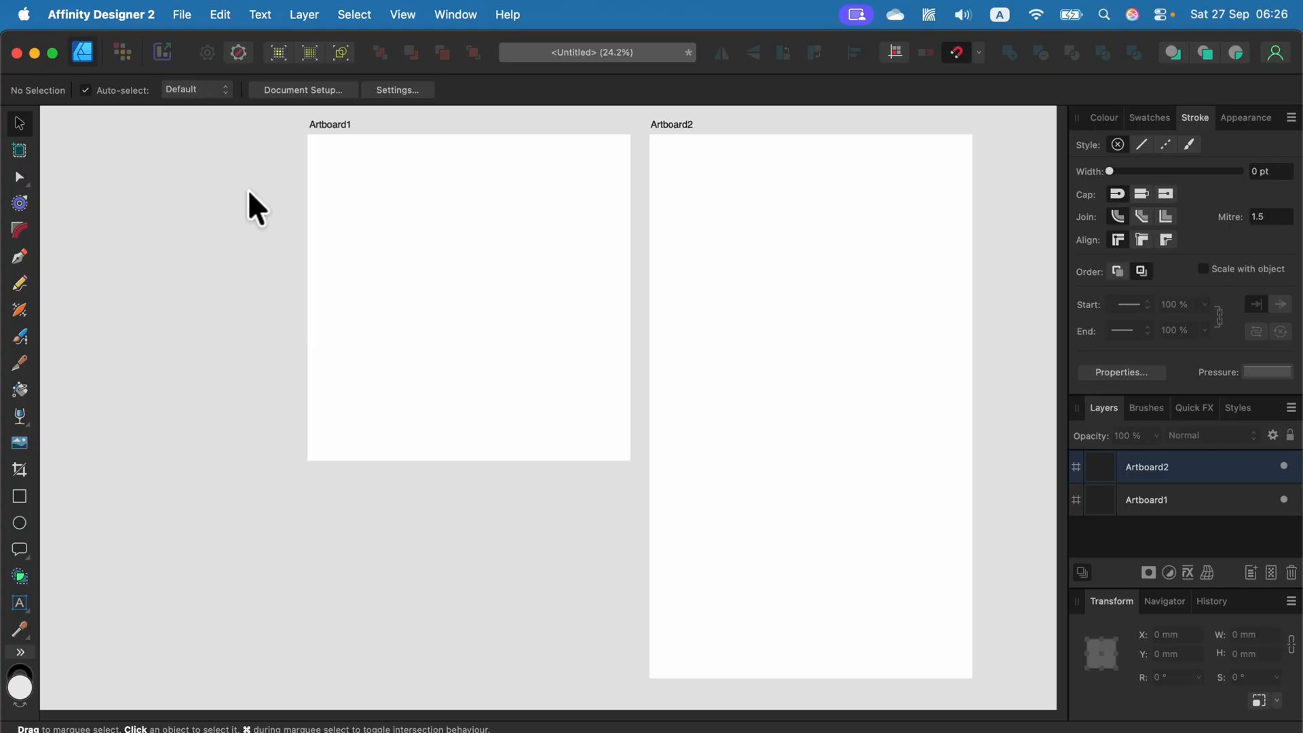
left_click(302, 89)
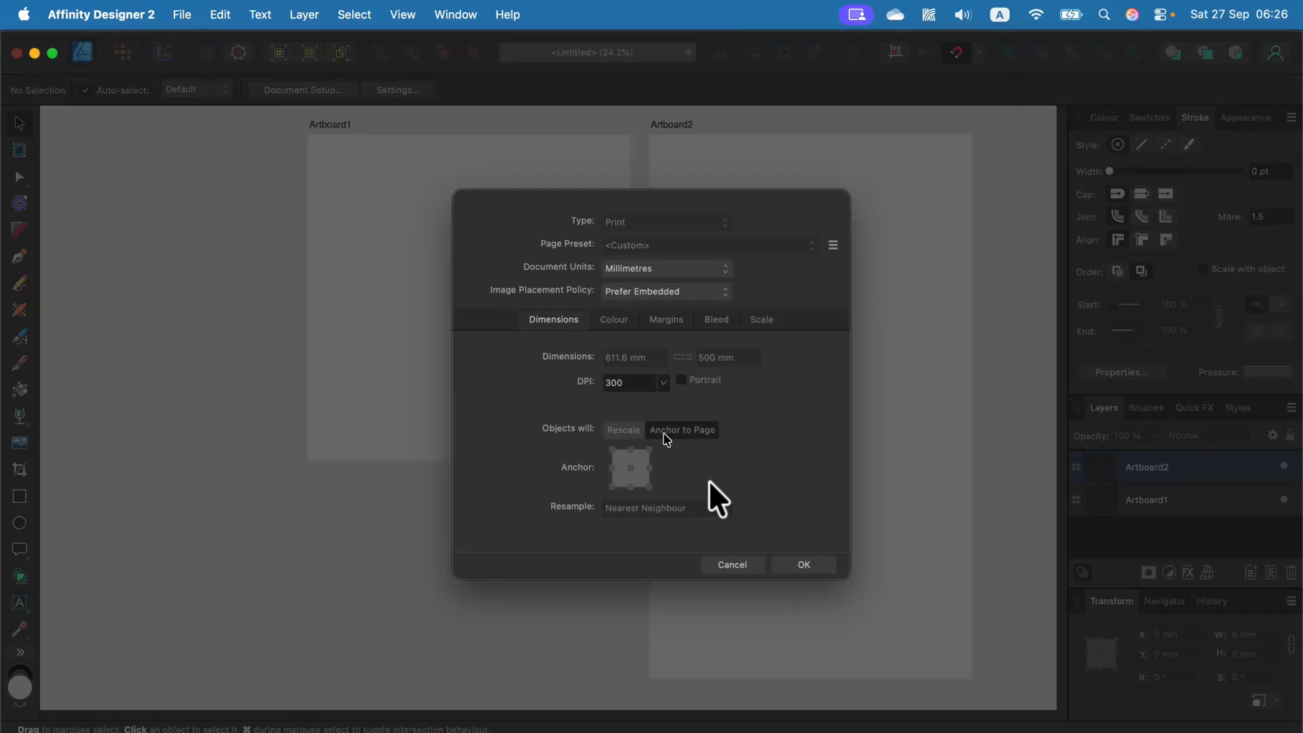
left_click(802, 564)
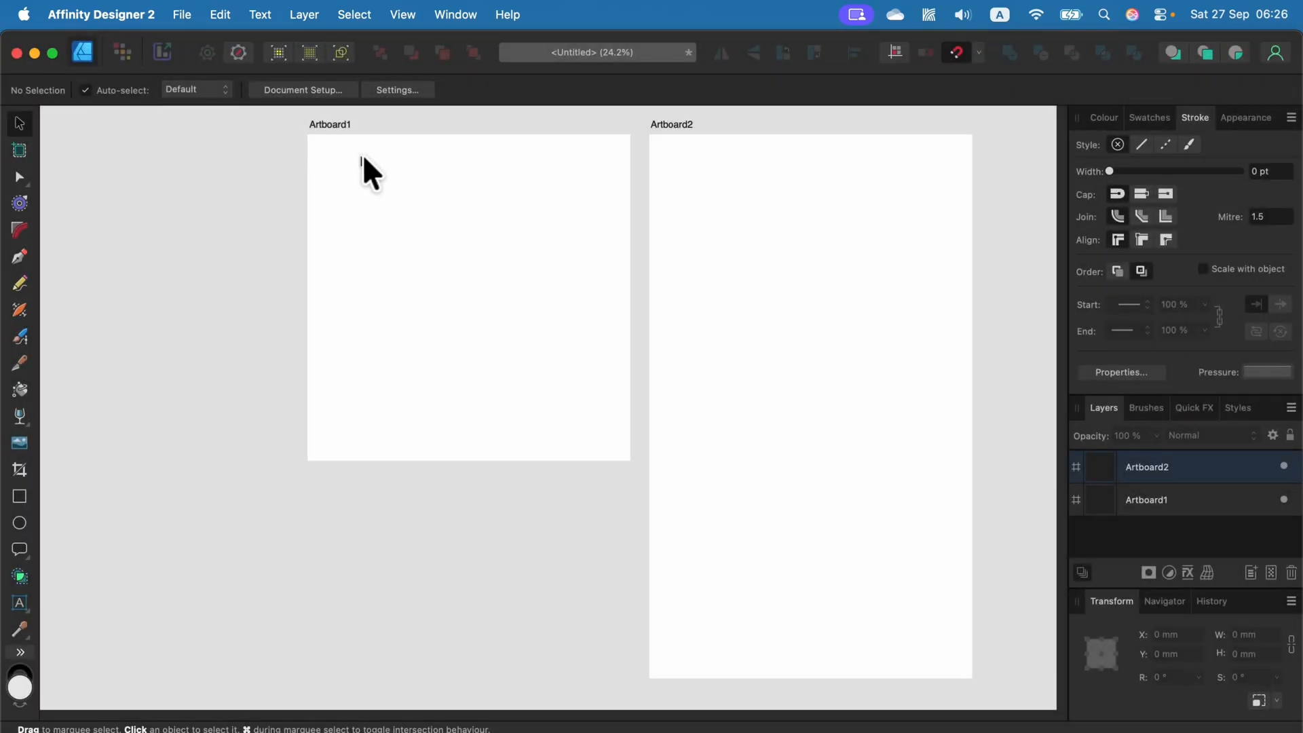
left_click(375, 171)
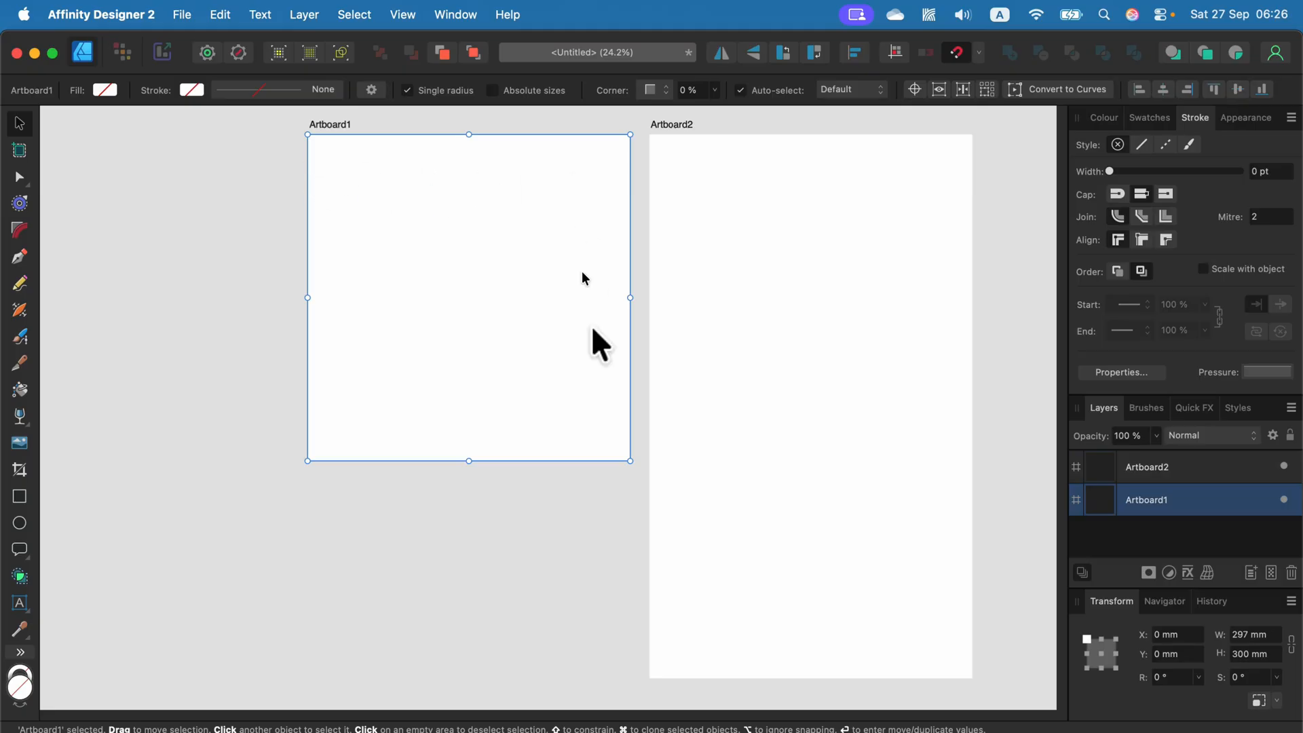